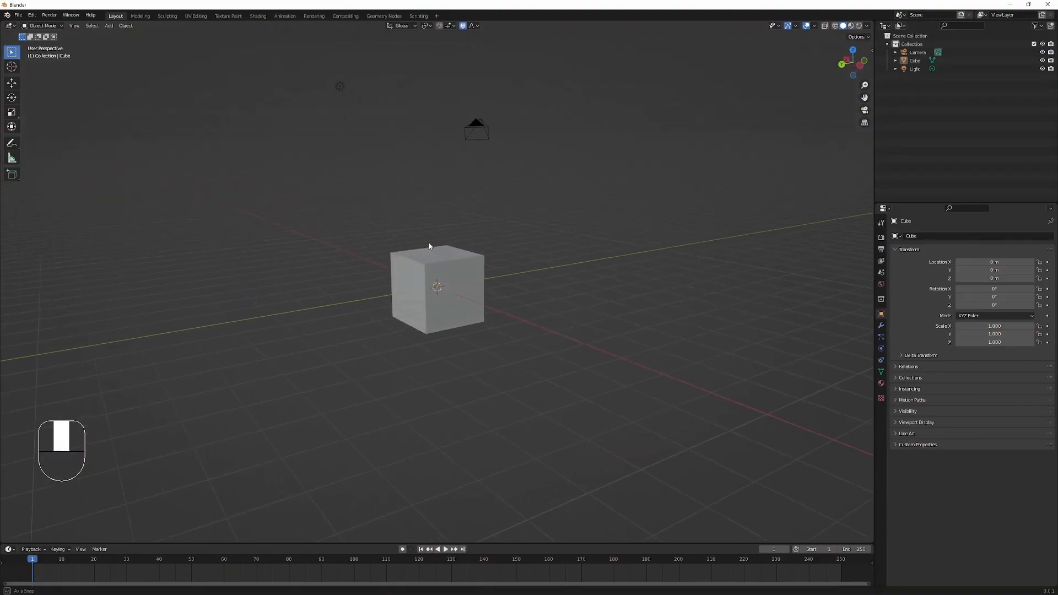
Step: Orbit around the default cube and enlarge it to serve as the fluid domain
drag(428, 246, 452, 256)
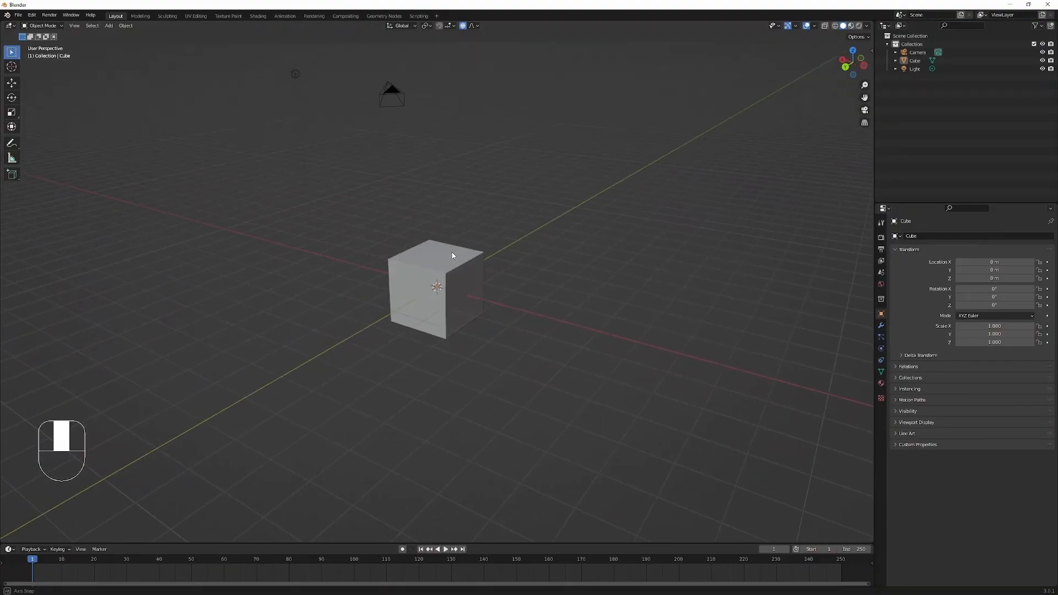
drag(452, 270, 412, 259)
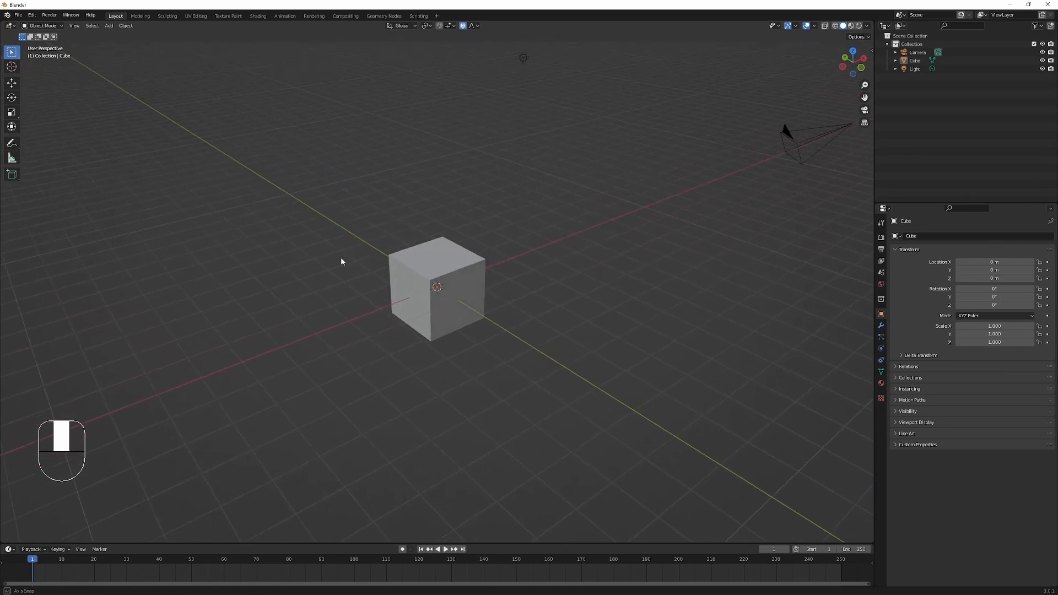
drag(341, 262, 436, 265)
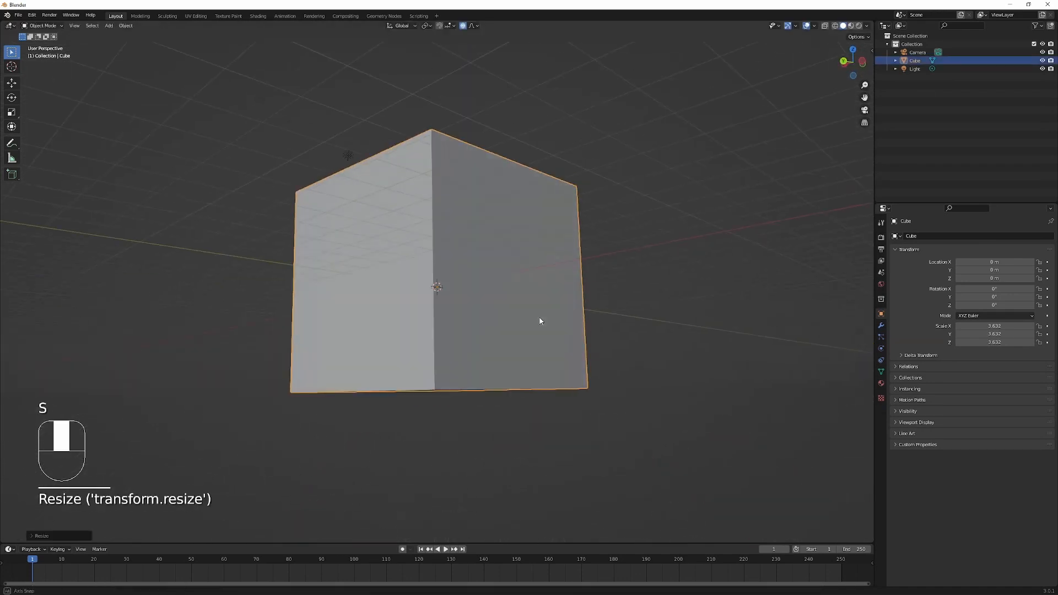
key(Tab)
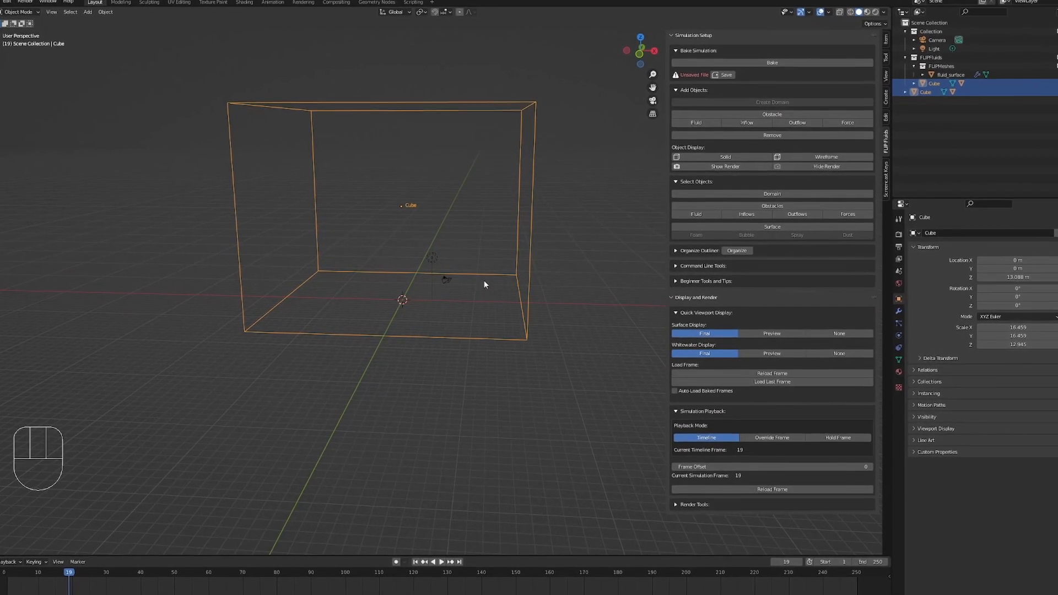
key(shift+a)
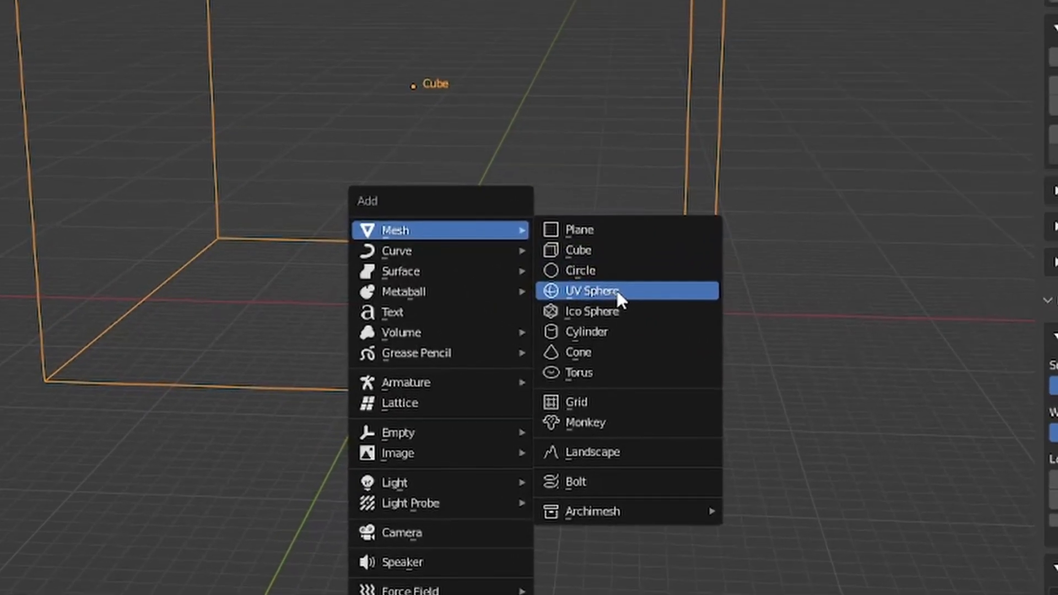
Step: Add a UV sphere as the fluid, bake, and scrub the timeline to watch the splash
click(588, 291)
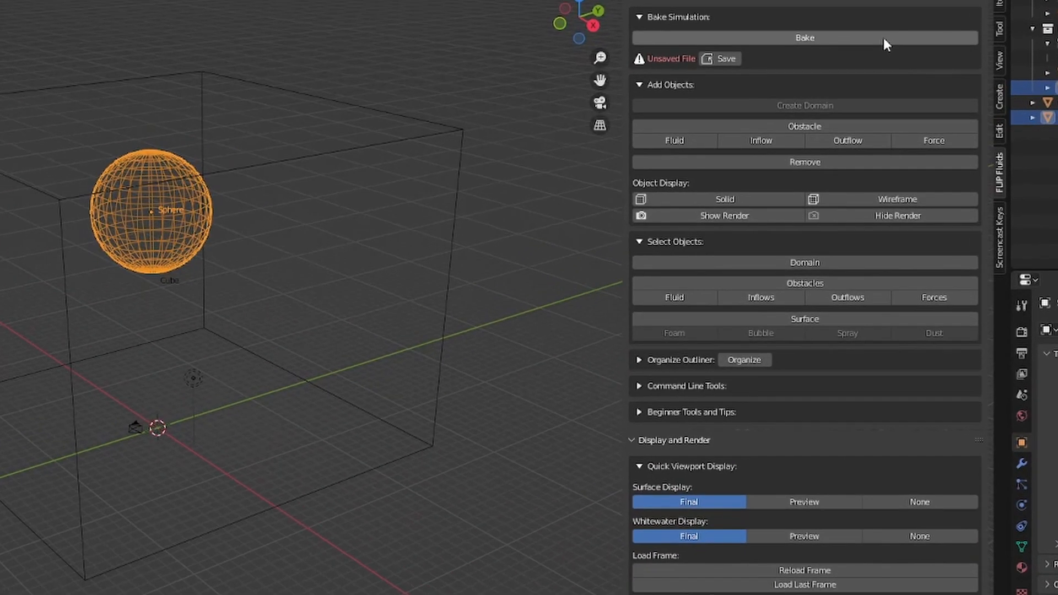
click(805, 38)
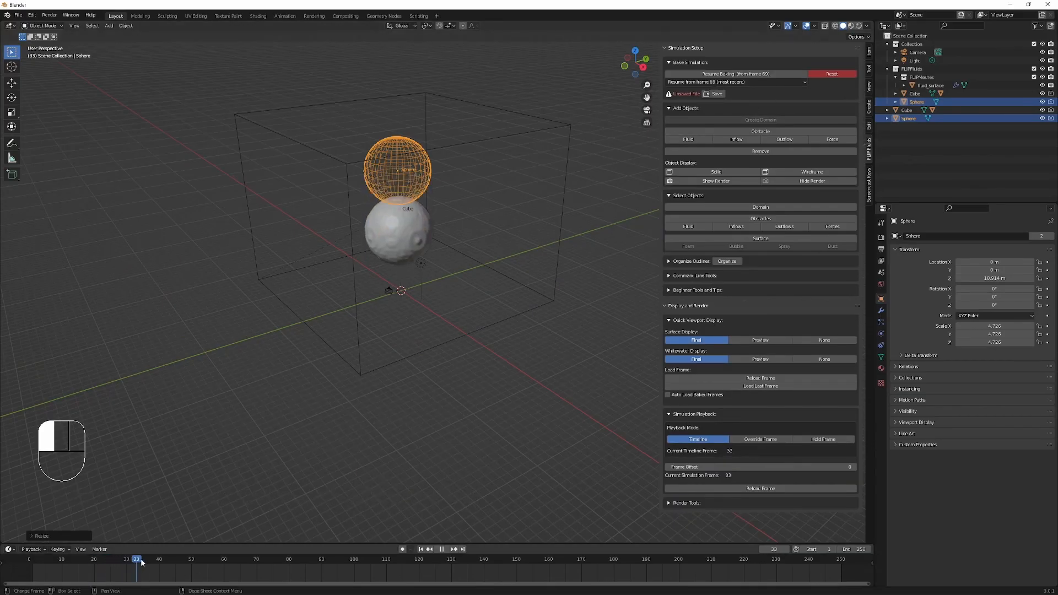
drag(138, 559, 219, 559)
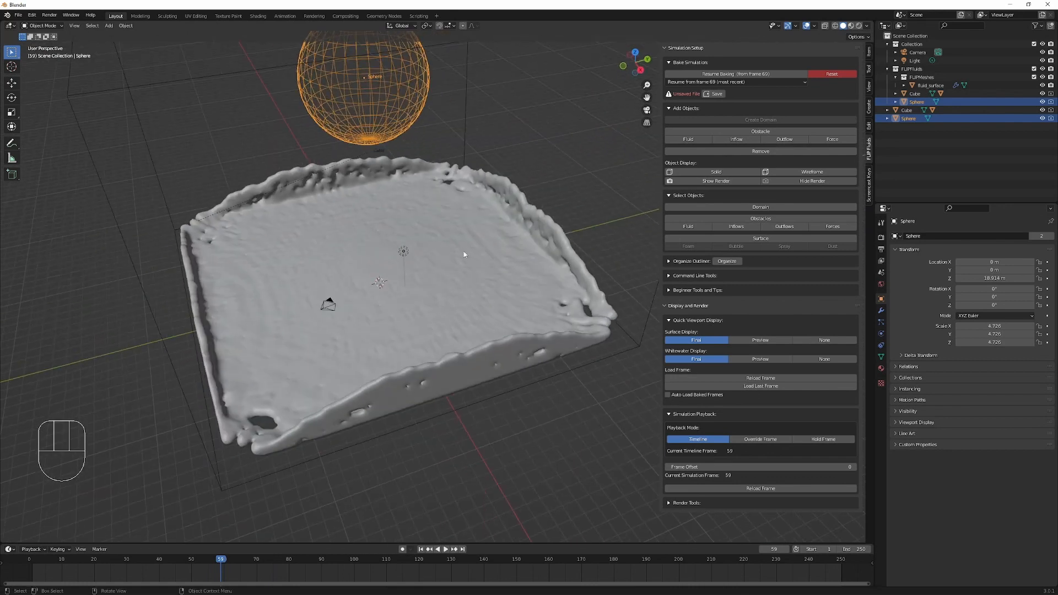
mouse_move(253, 556)
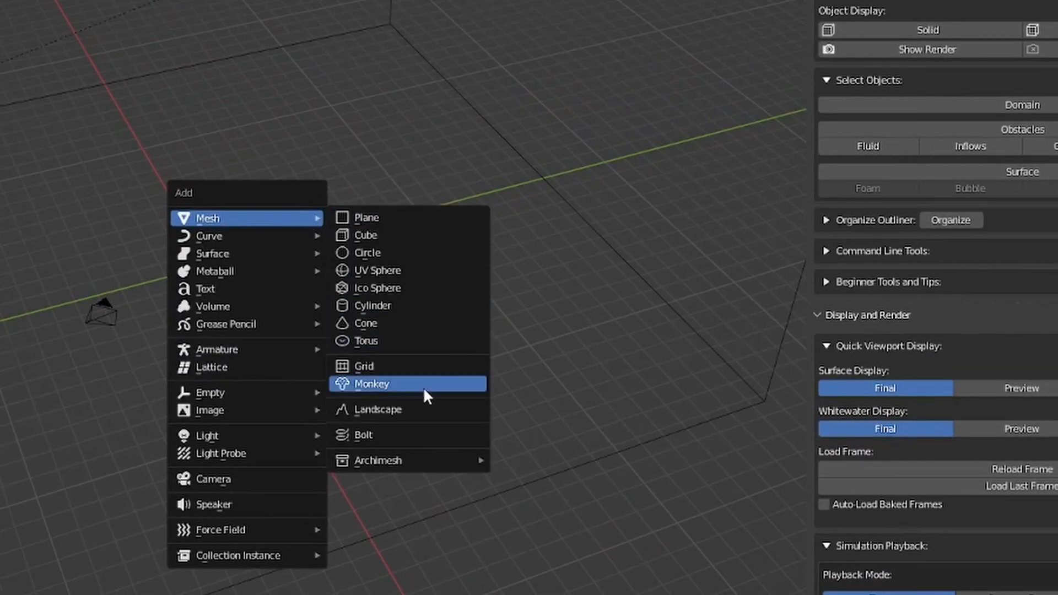
Step: Add a monkey head, scale and rotate it, and make it a FLIP Fluid obstacle
click(371, 383)
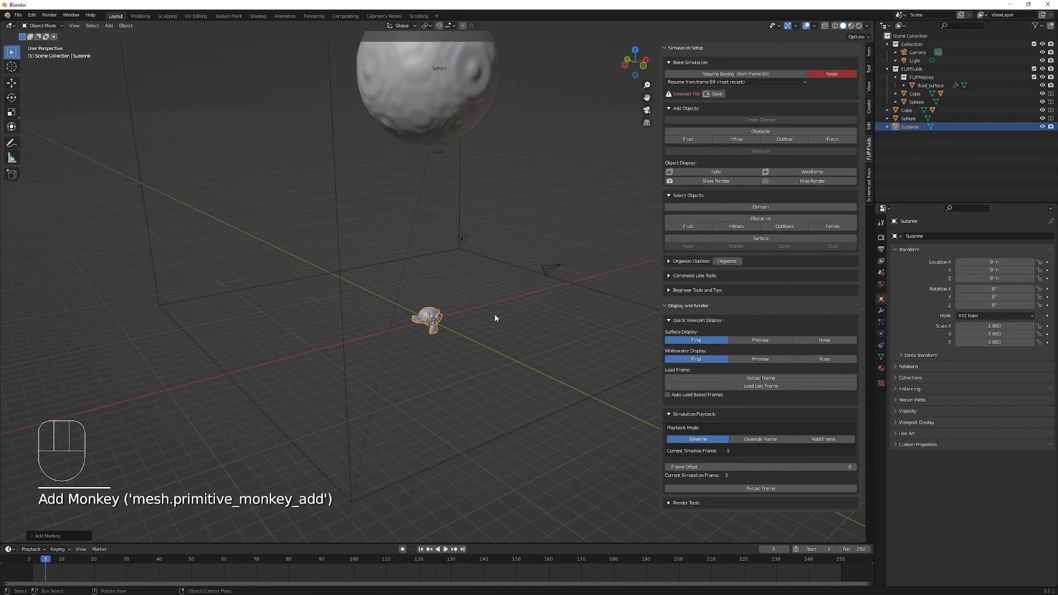
key(s)
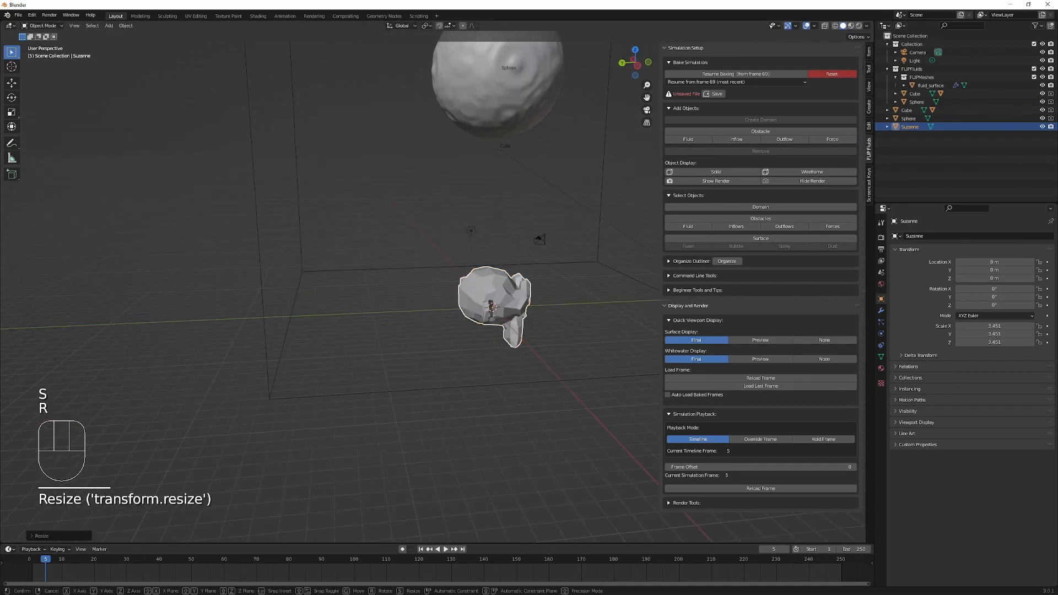
key(r)
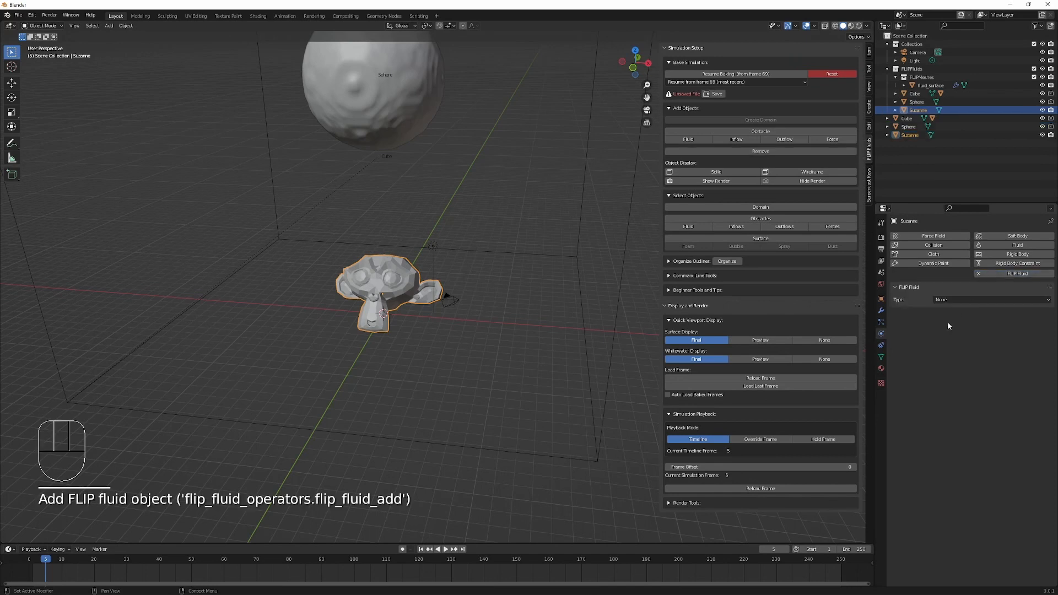
click(989, 299)
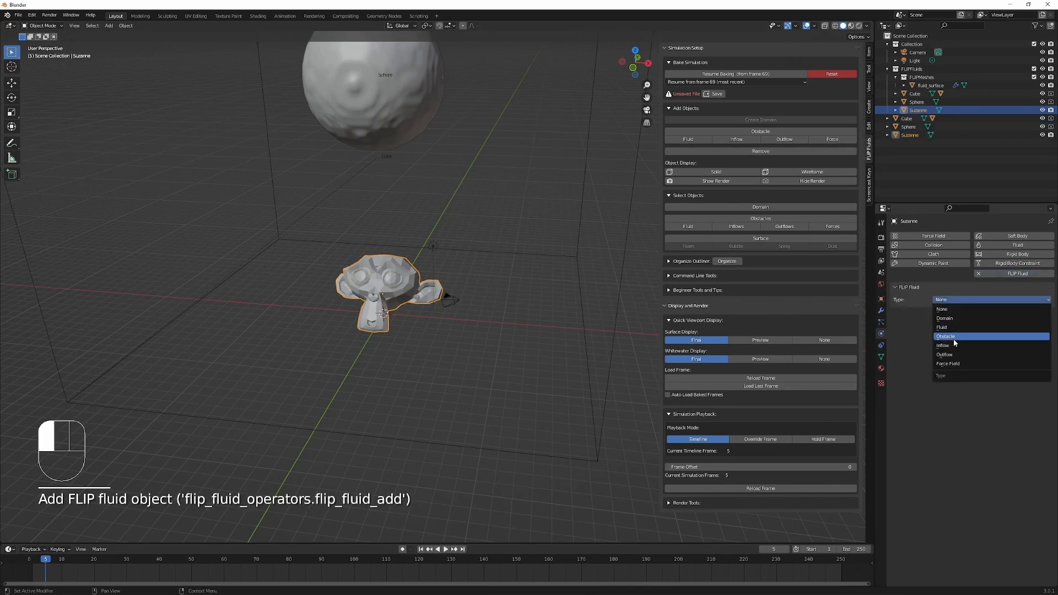
click(946, 336)
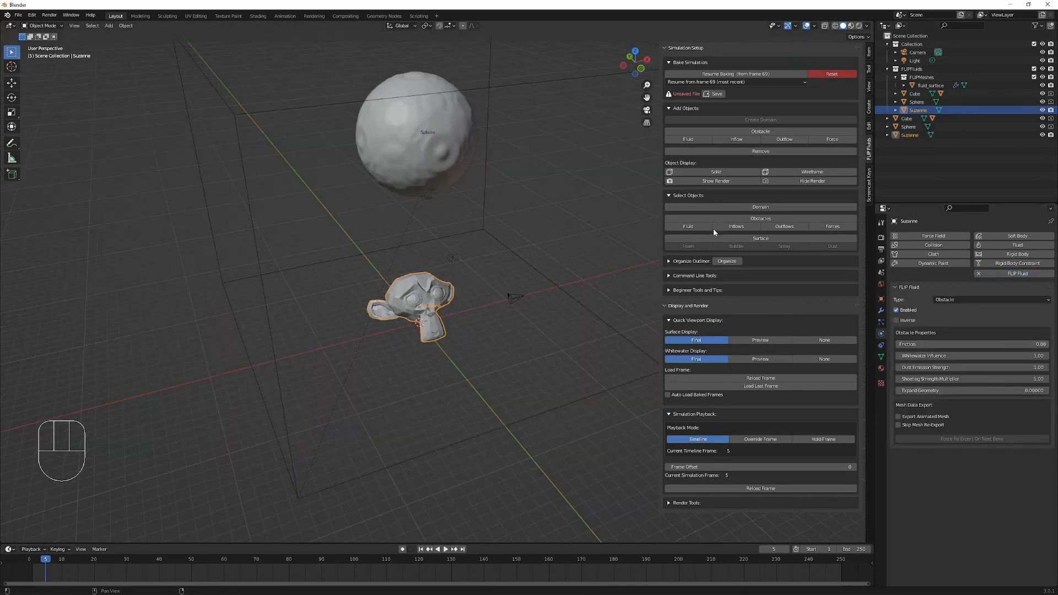
mouse_move(808, 111)
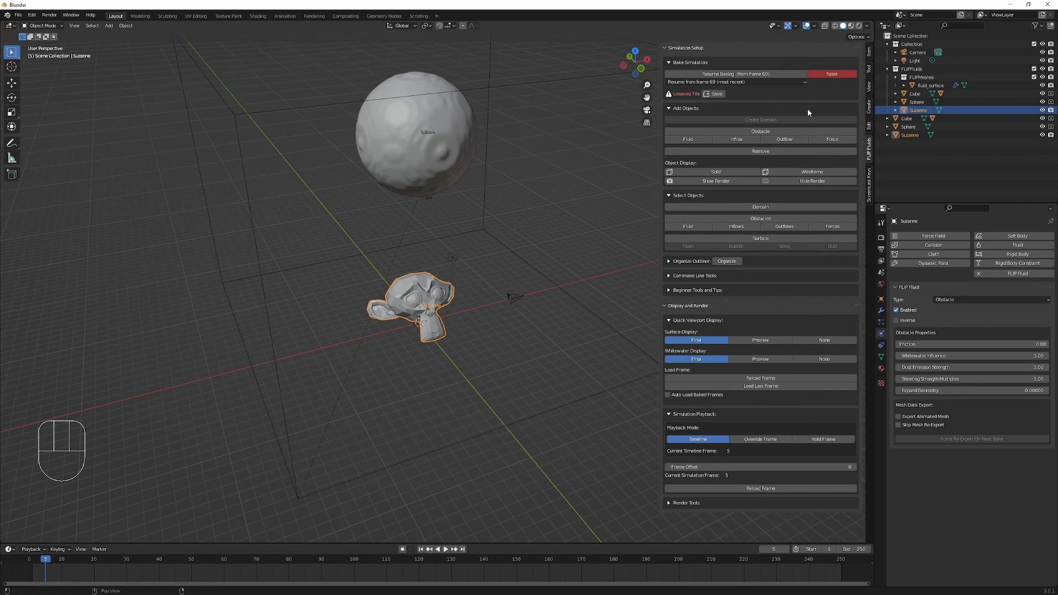
mouse_move(871, 143)
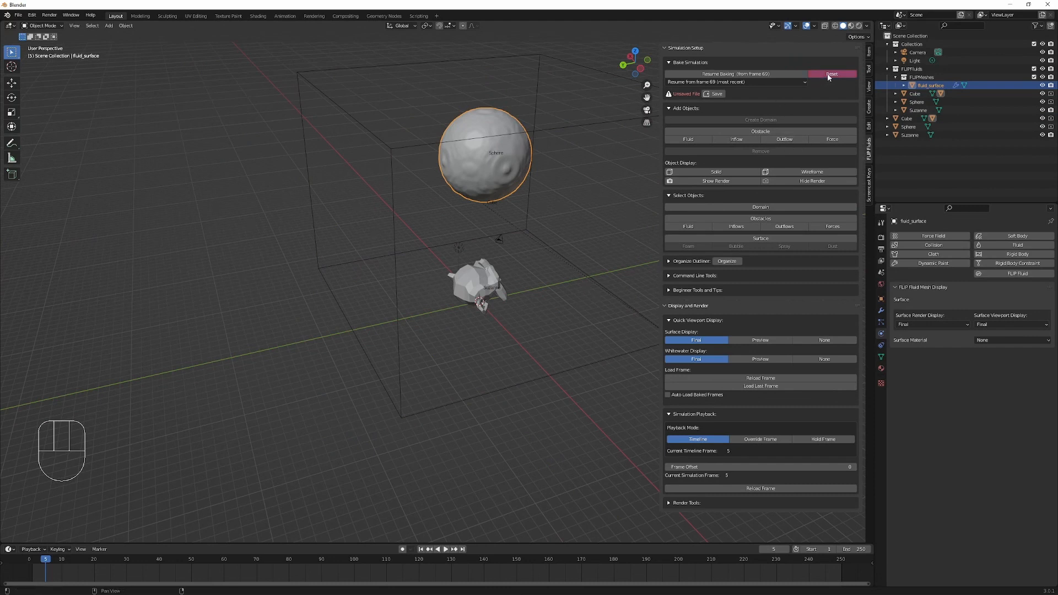
Step: Reset the previous fluid bake so the monkey obstacle can be included
click(718, 74)
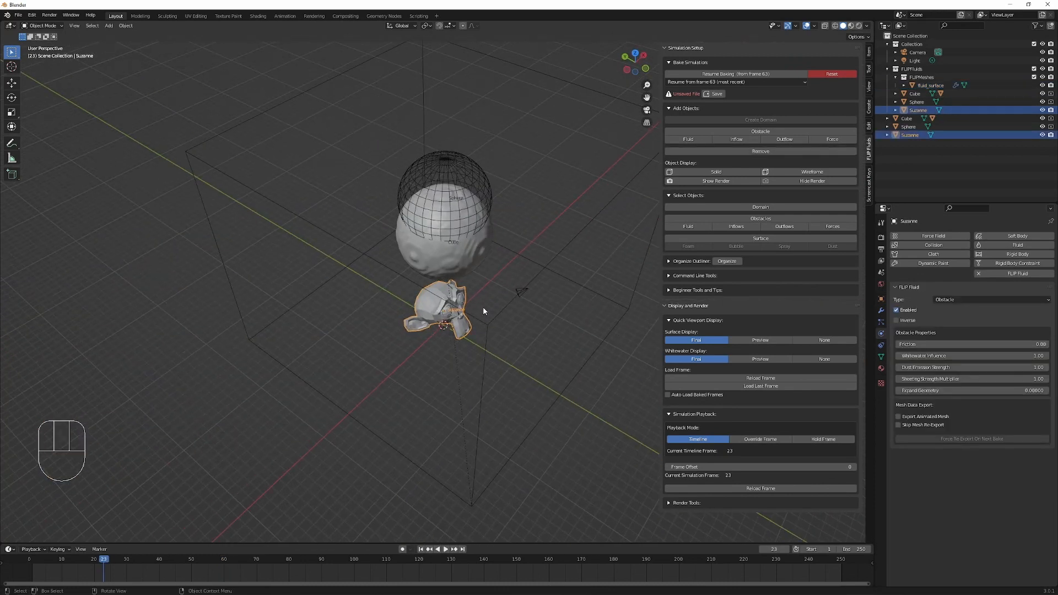
mouse_move(487, 342)
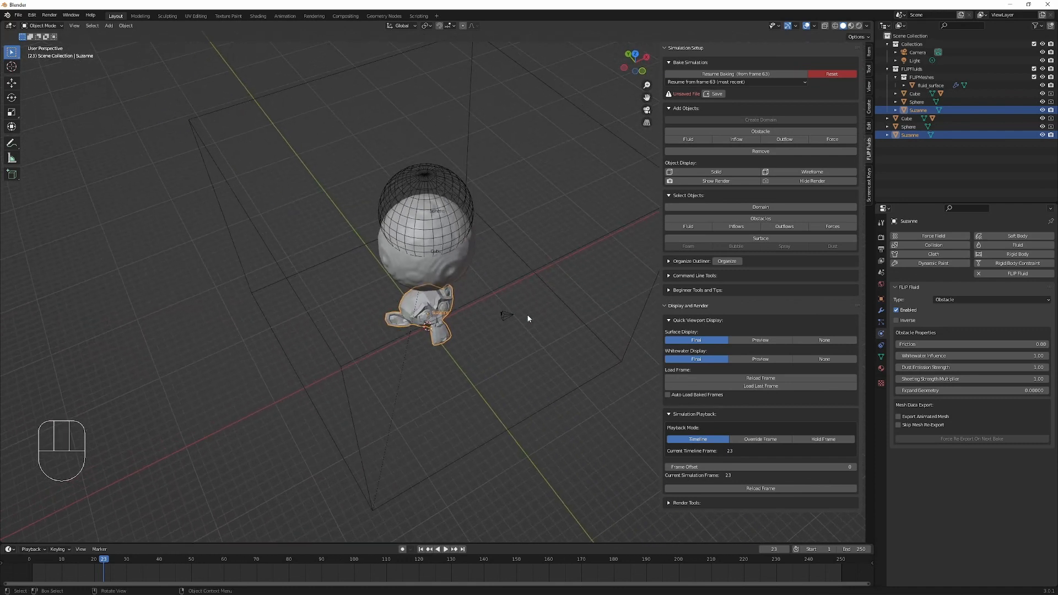
mouse_move(451, 295)
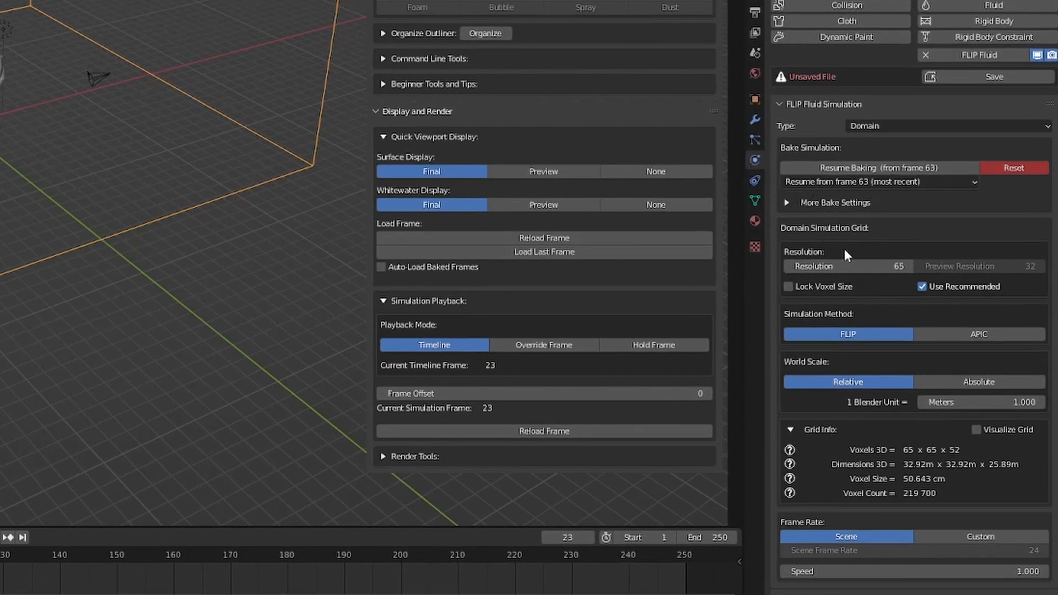
Step: Scroll to the whitewater settings, confirm resetting the old bake, and start a new bake
scroll(down, 3)
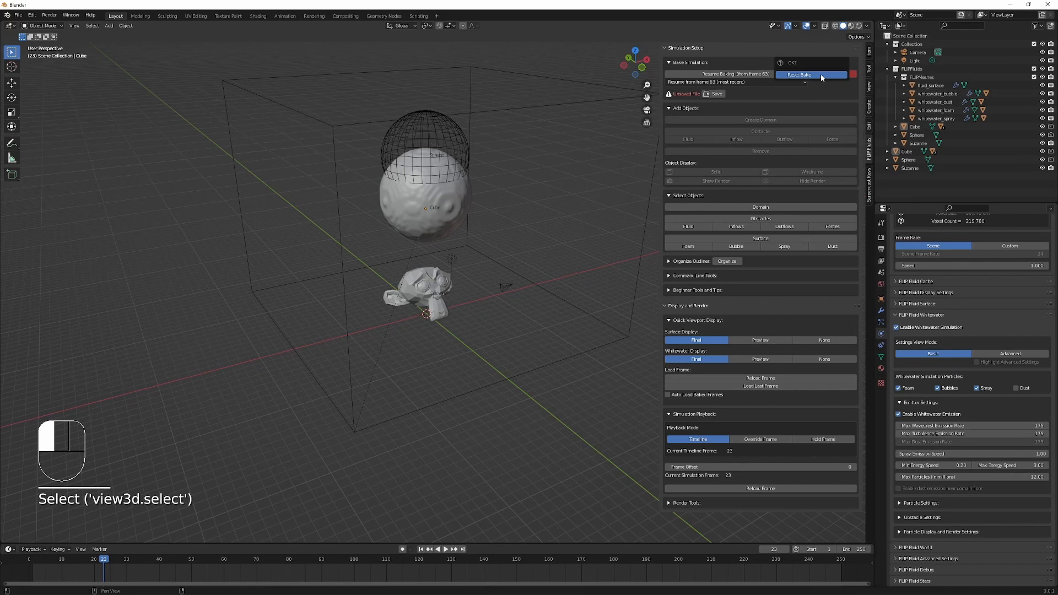
click(811, 74)
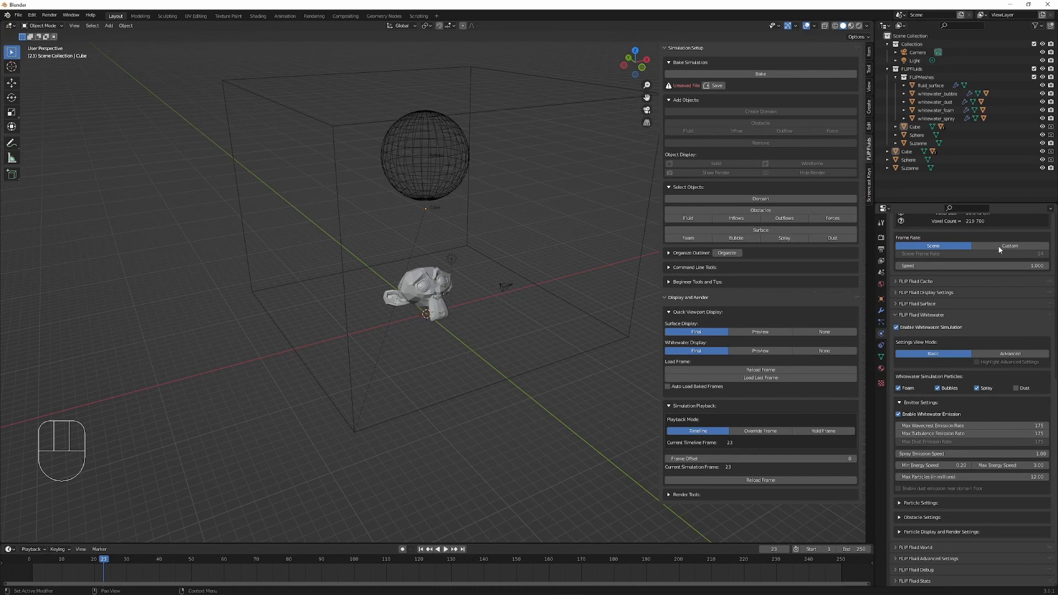
click(760, 73)
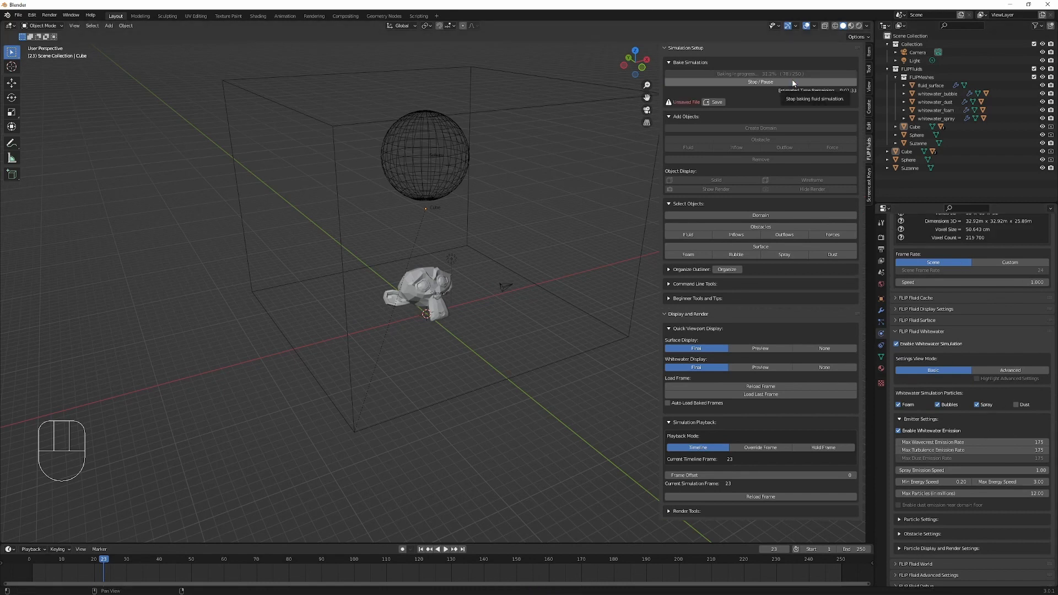
click(759, 82)
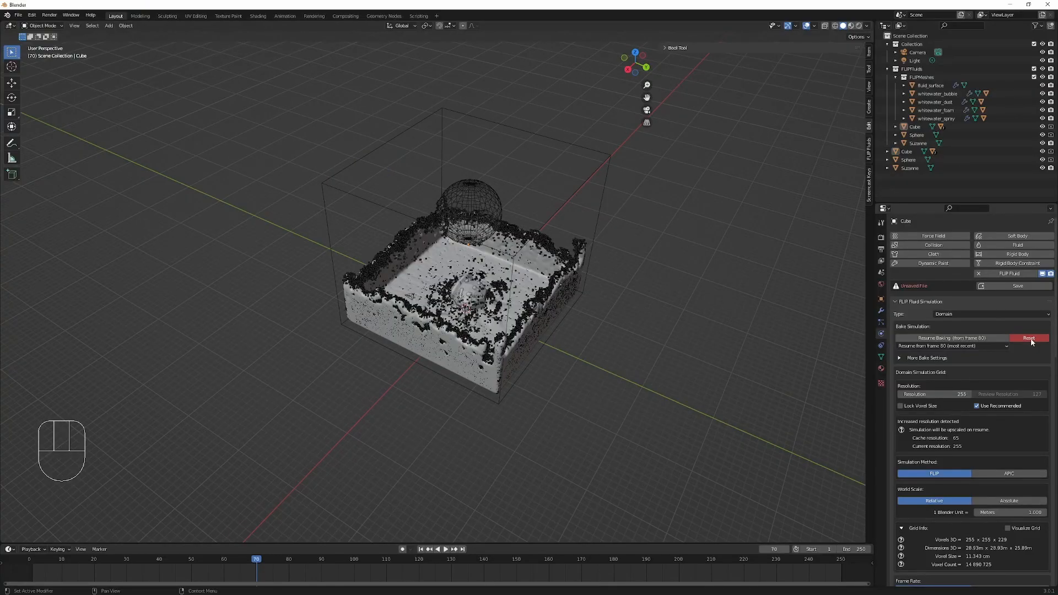
mouse_move(1028, 338)
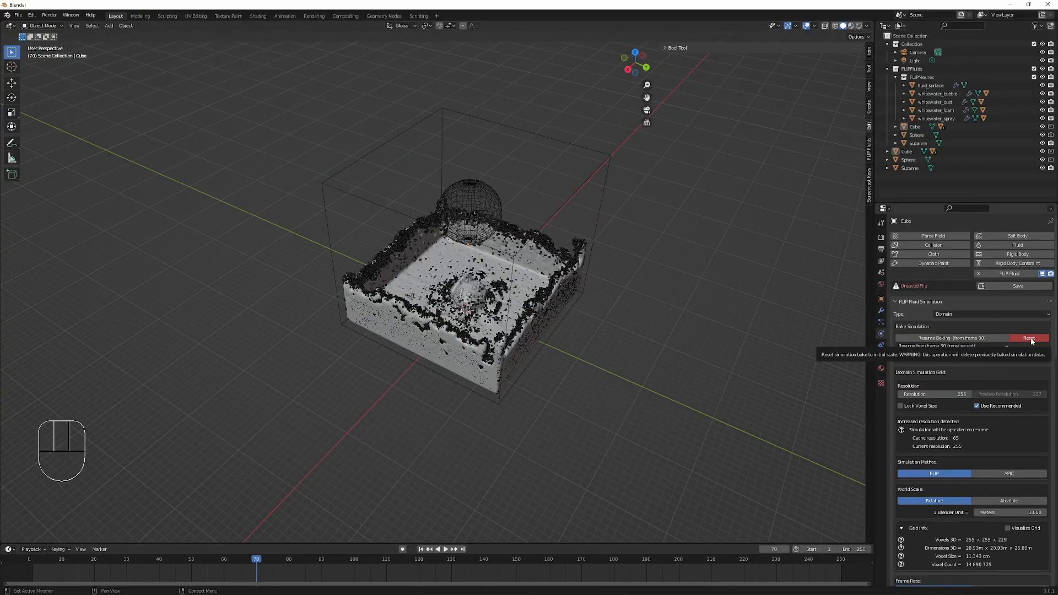
Step: Reset the existing domain bake and confirm it in the popup
click(1028, 338)
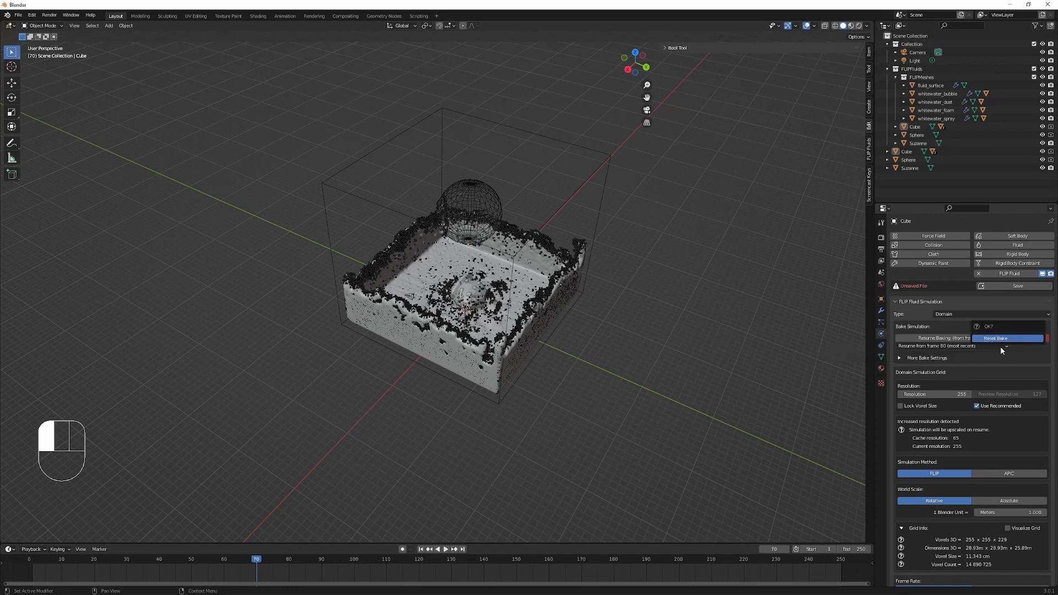
click(995, 338)
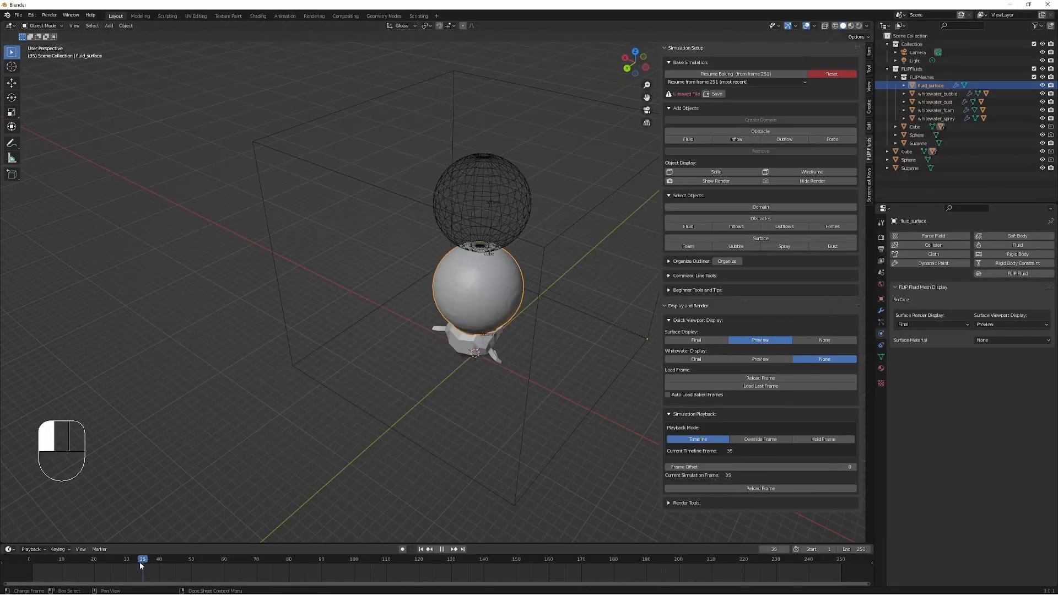
Step: Scrub the timeline through the baked frames of the sphere dropping toward Suzanne
drag(143, 560, 124, 560)
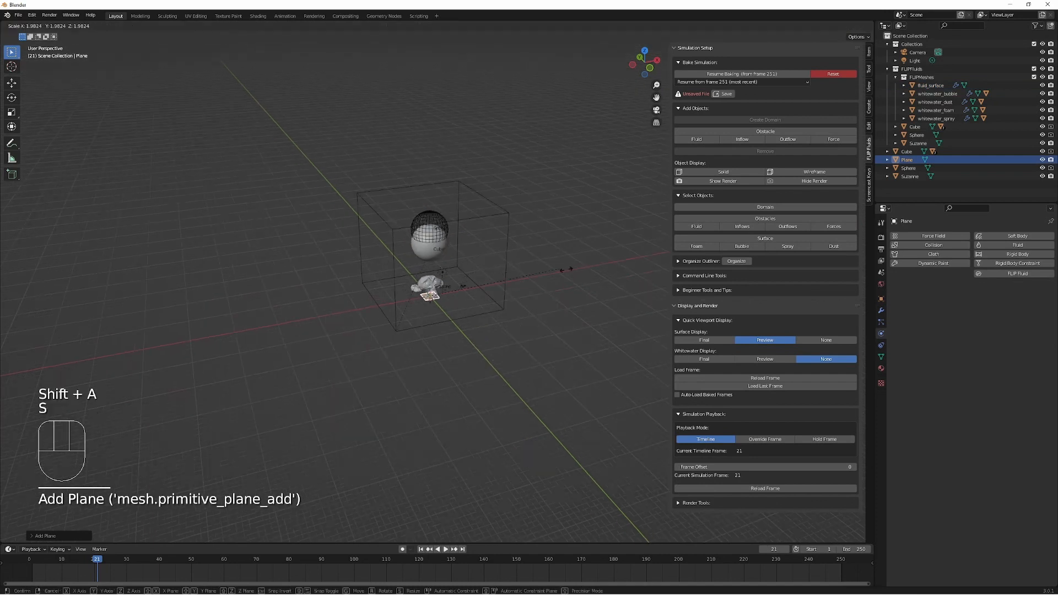
Step: Scale the new plane into a floor, orbit closer, and switch the render engine to Cycles
key(s)
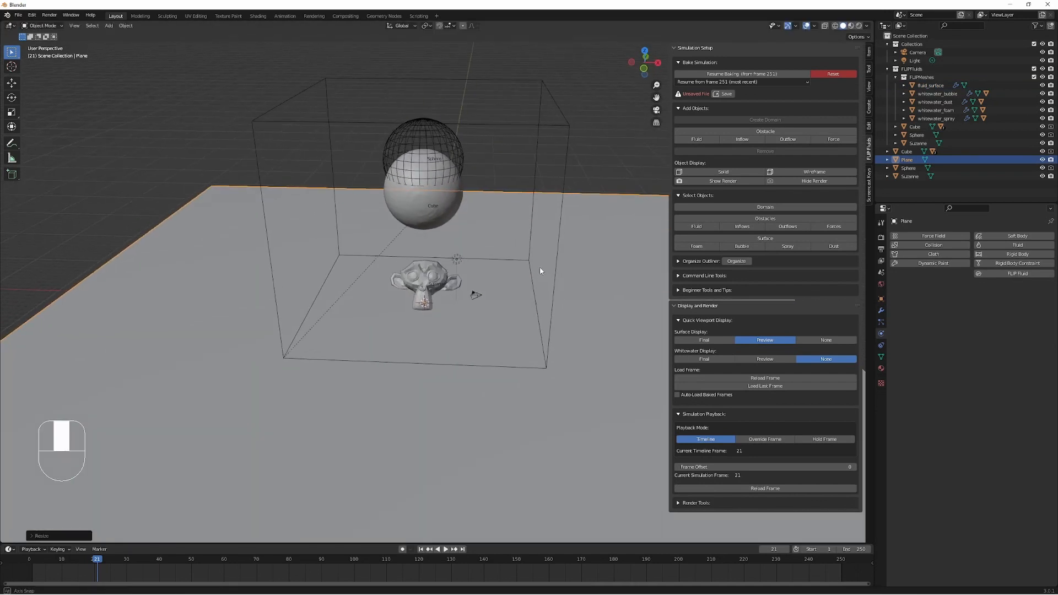
drag(540, 270, 496, 211)
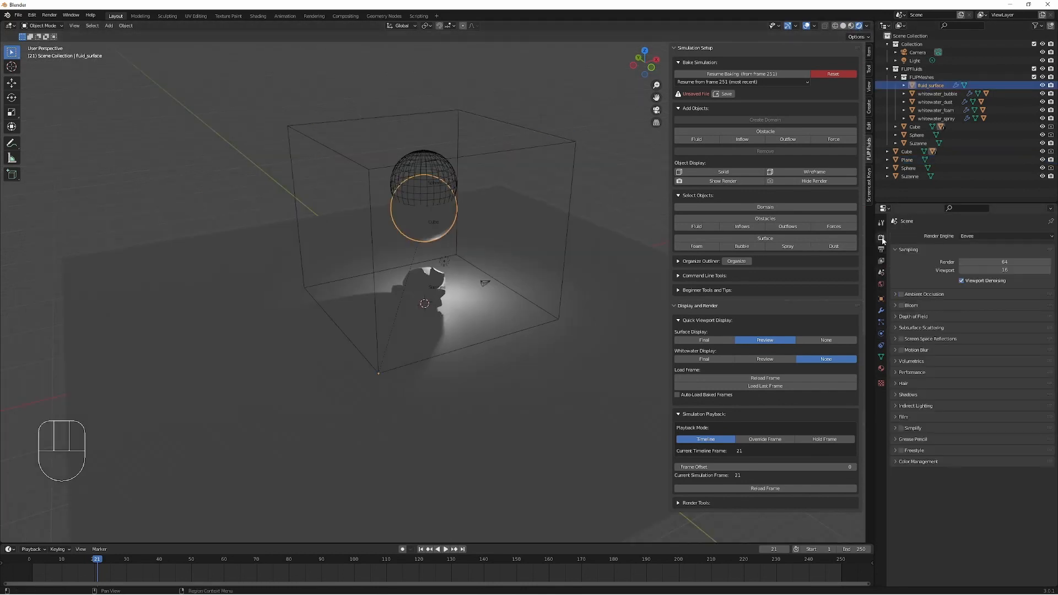
click(1004, 235)
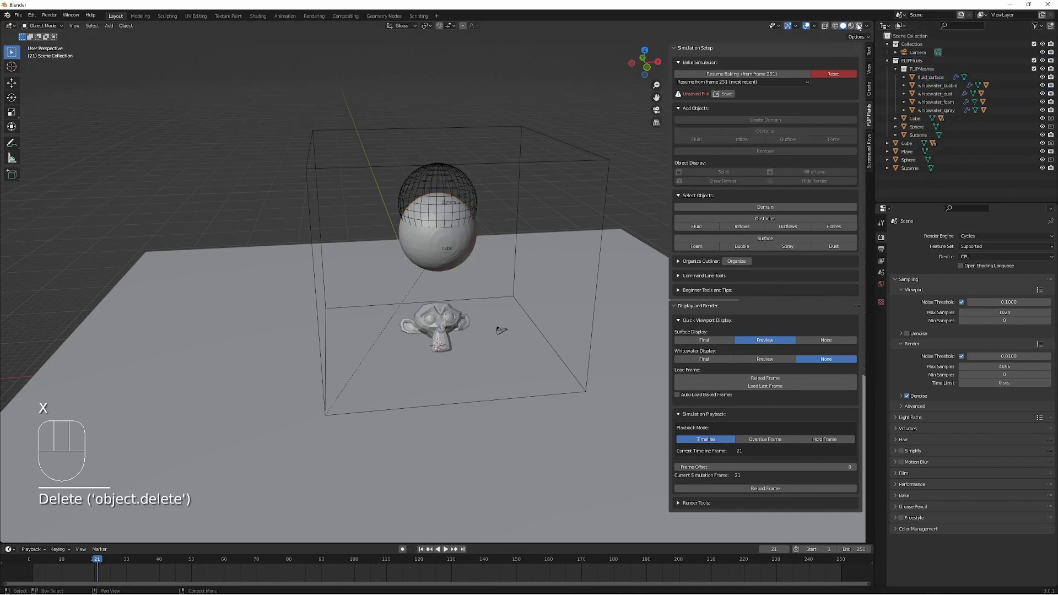
Step: Swap the default light for an area light positioned above the domain with power 10000
key(Shift+A)
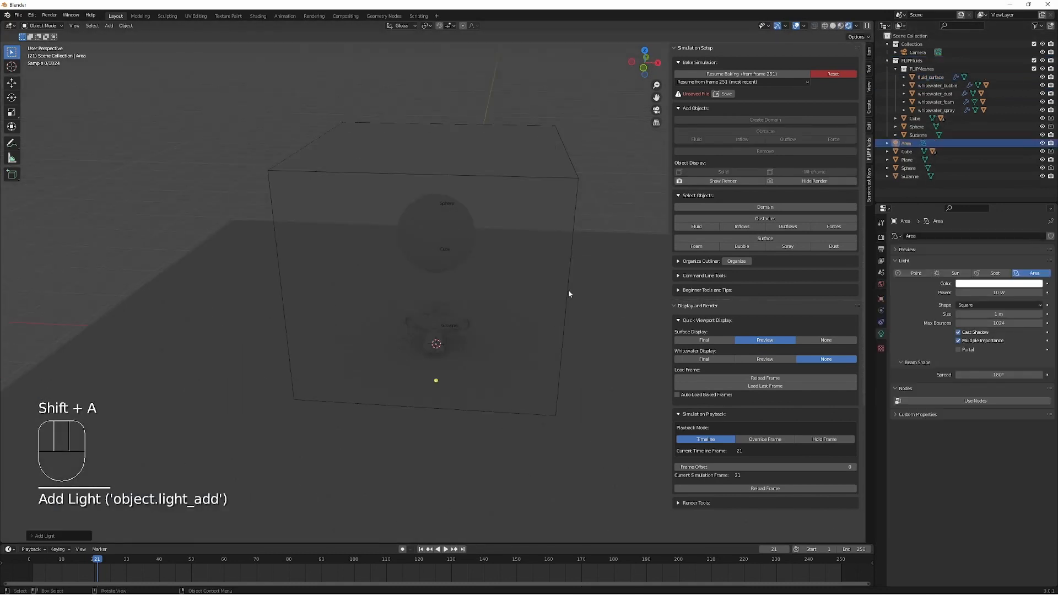
key(g)
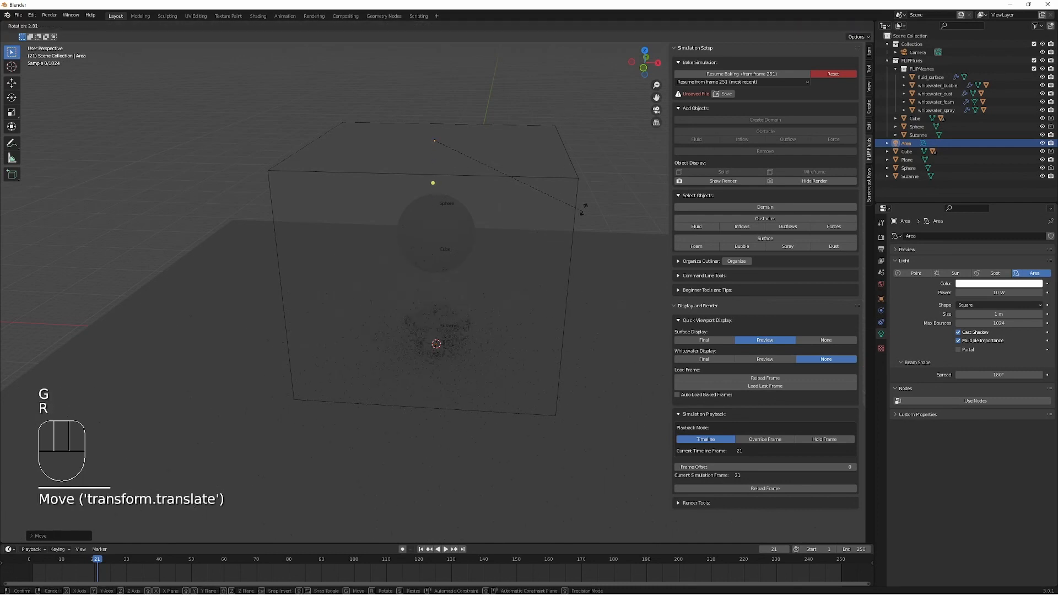
key(r)
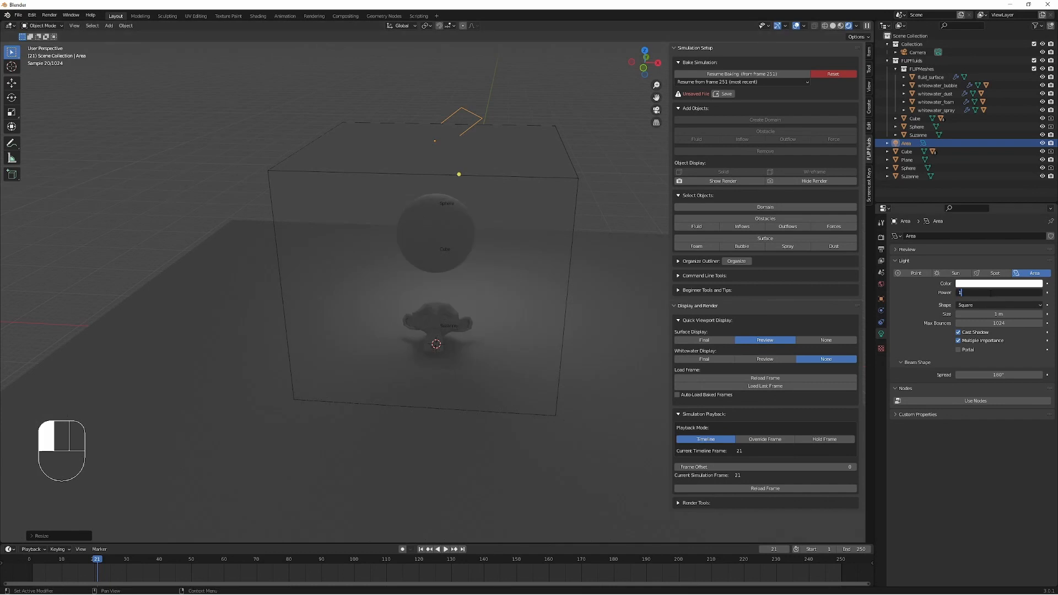
text(10000)
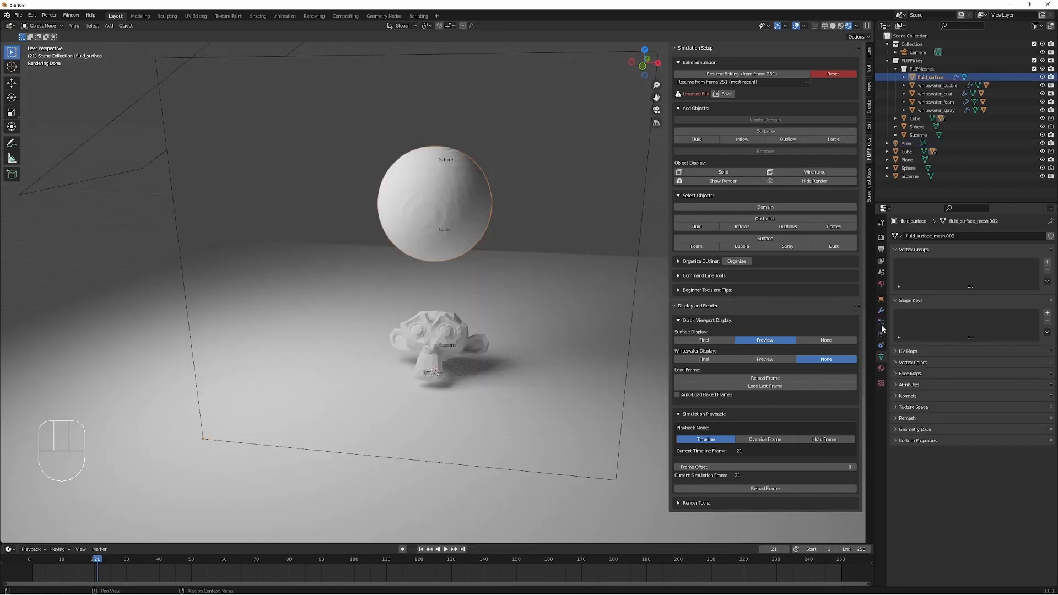
Step: Give the fluid surface the FF Water (ocean volumetric) material, then change the second area's editor type
click(880, 322)
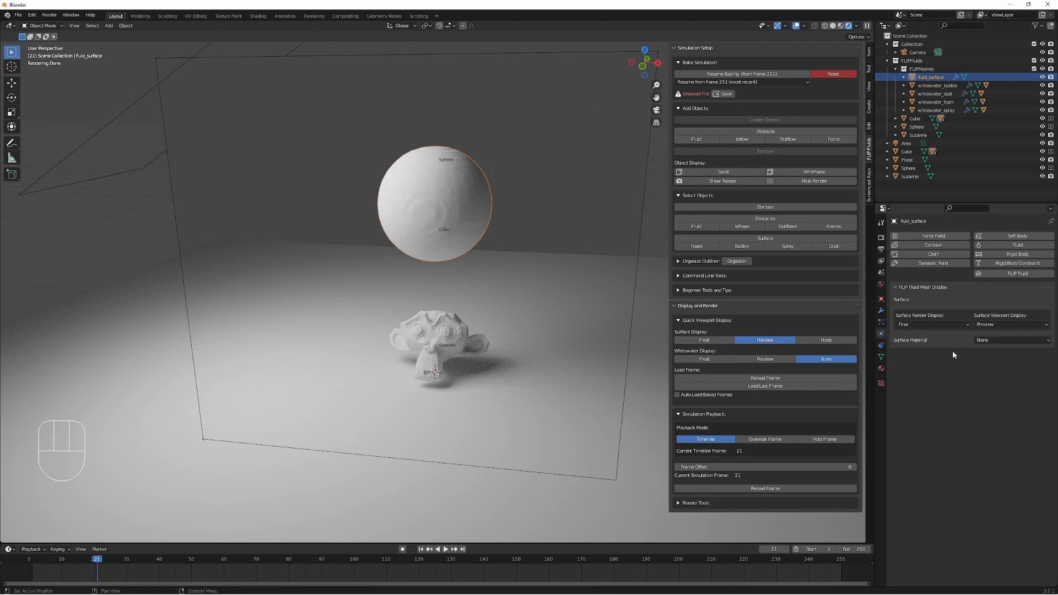
click(1010, 340)
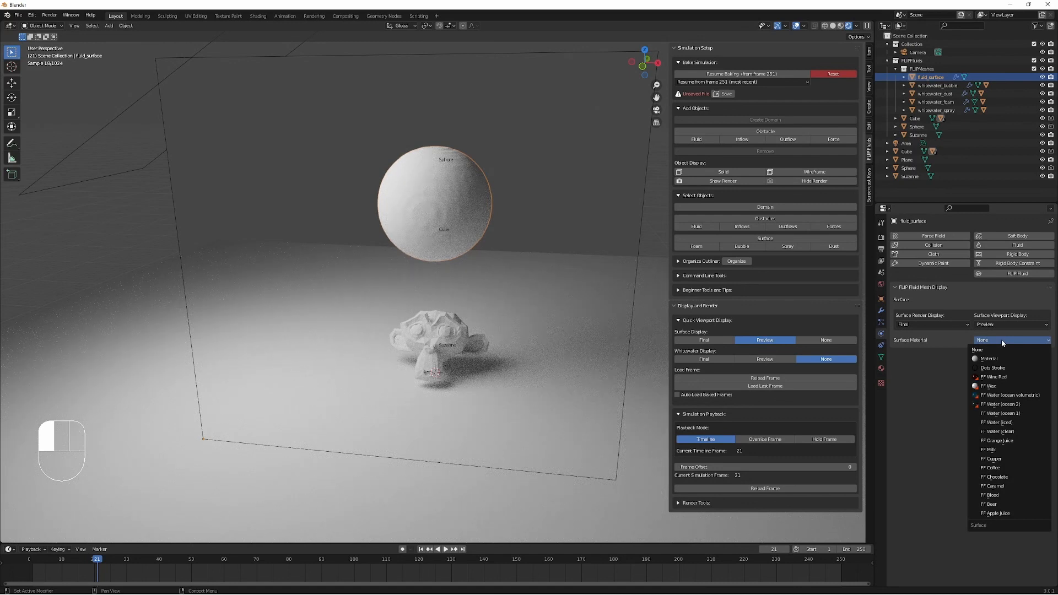
click(1008, 394)
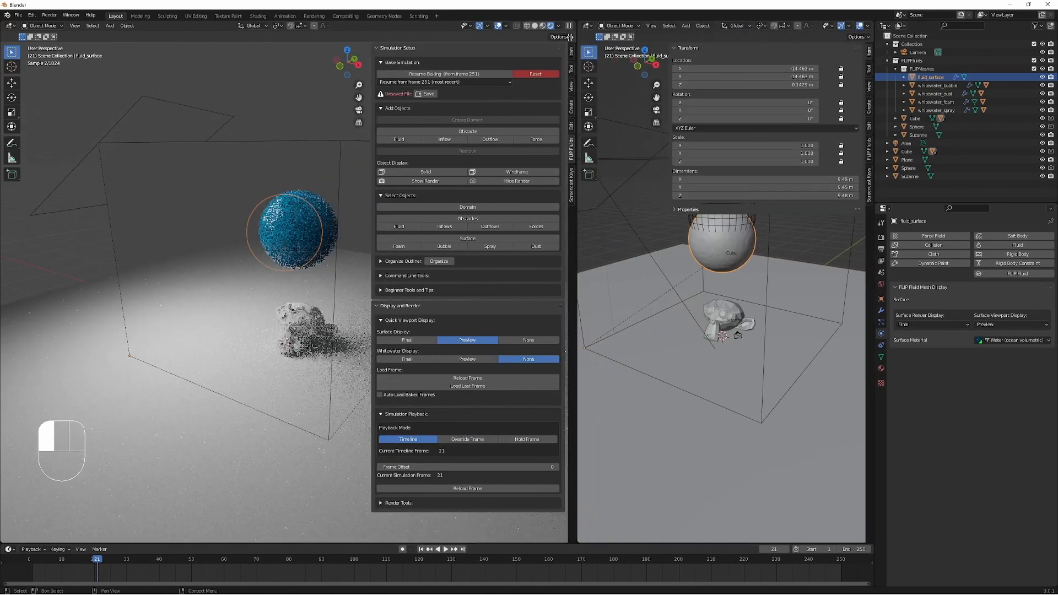
click(579, 26)
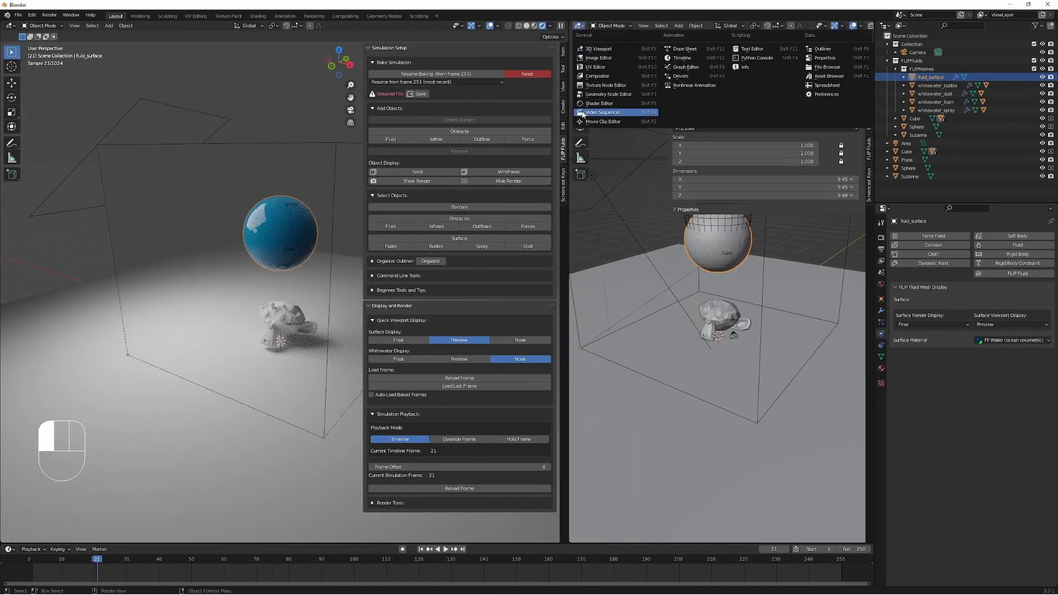
click(600, 103)
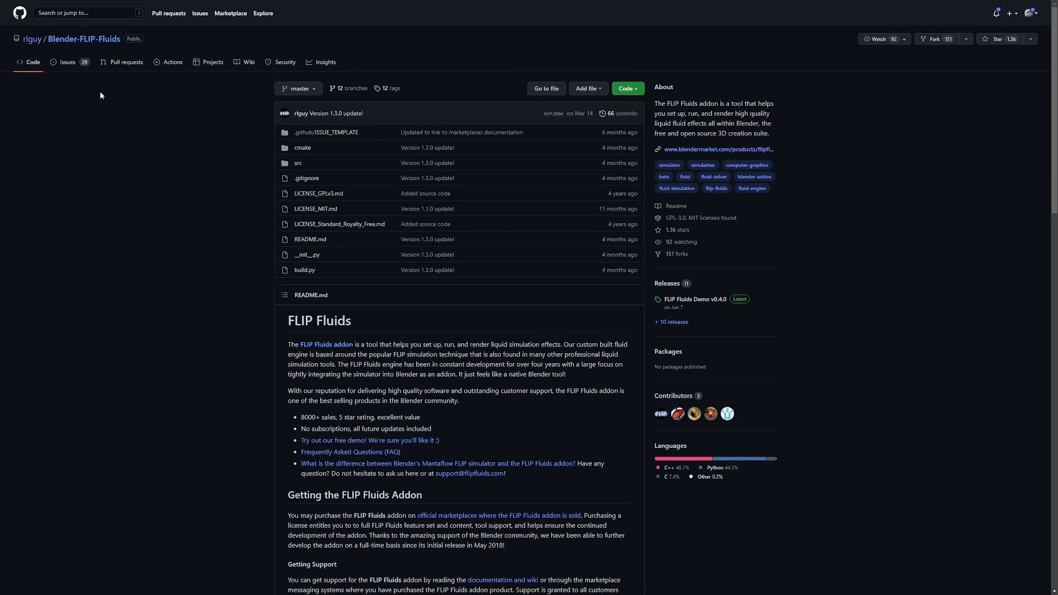
Step: Scroll the Blender-FLIP-Fluids README down to the Source Code Dependencies section
scroll(down, 3)
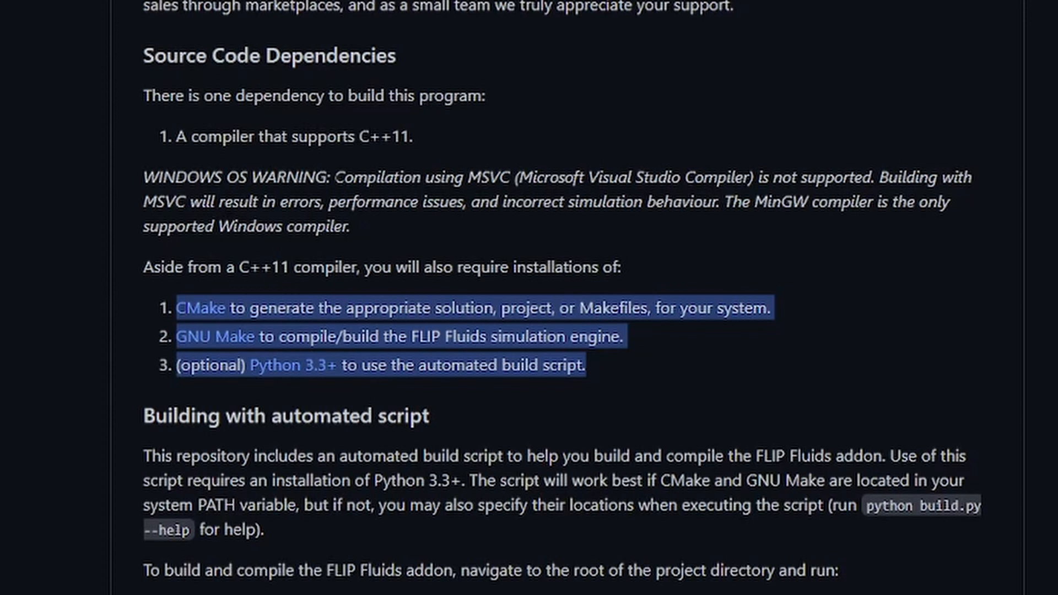
Step: Launch Command Prompt and run winget install cmake
key(Win+r)
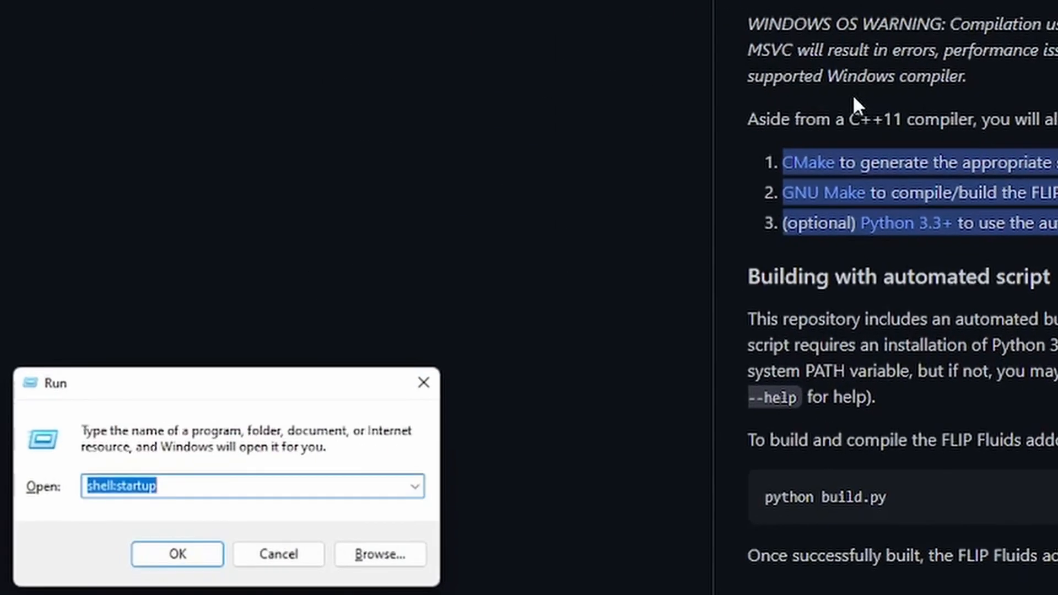
text(cmd)
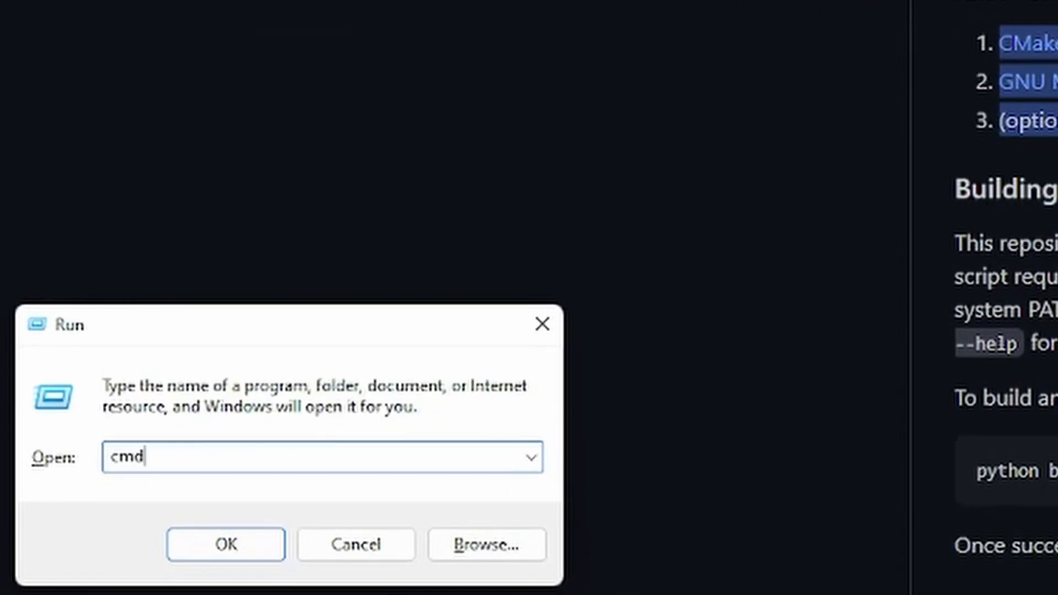
click(225, 544)
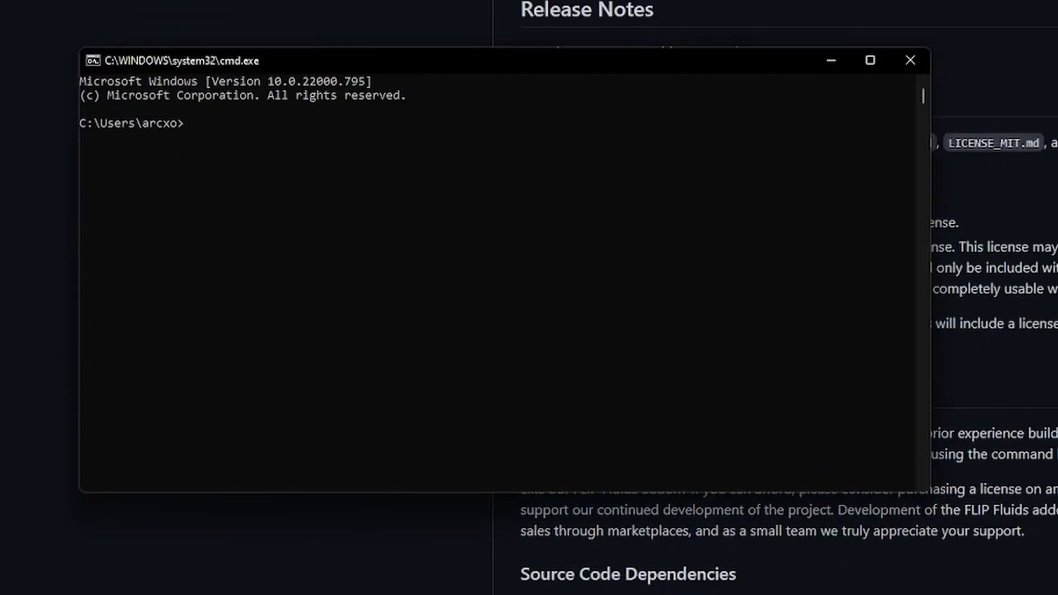
text(winget in)
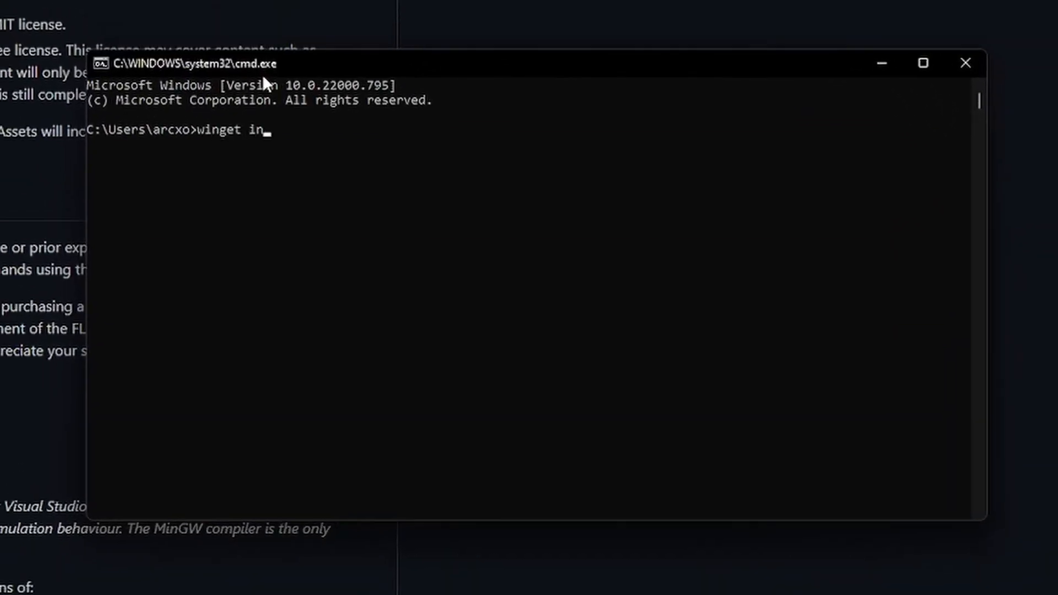
text(stall cmake)
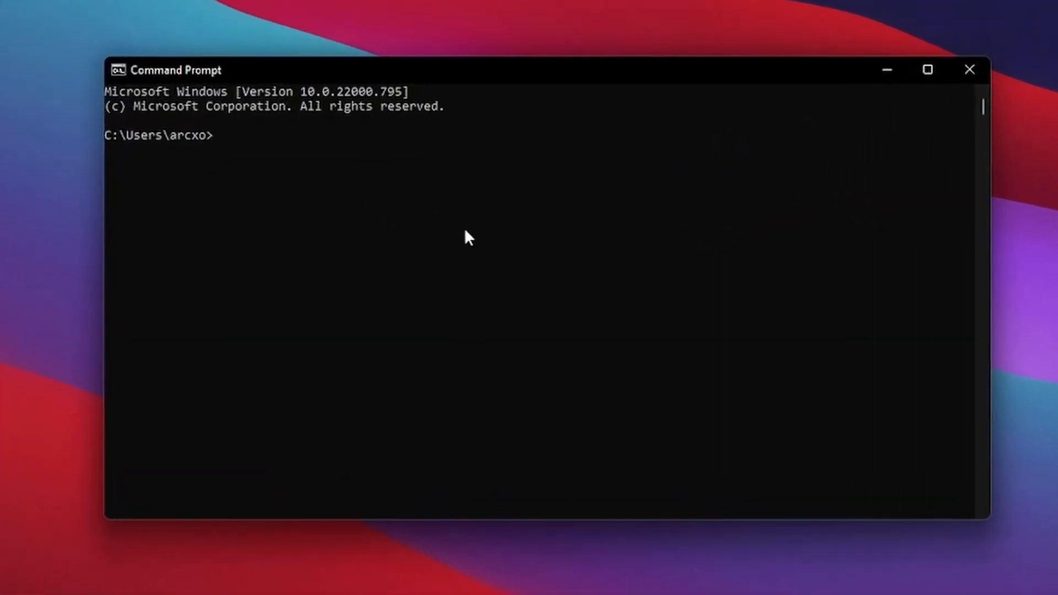
Step: Install GNUWin32.make with winget, then start entering the python3 install command
text(winget ins)
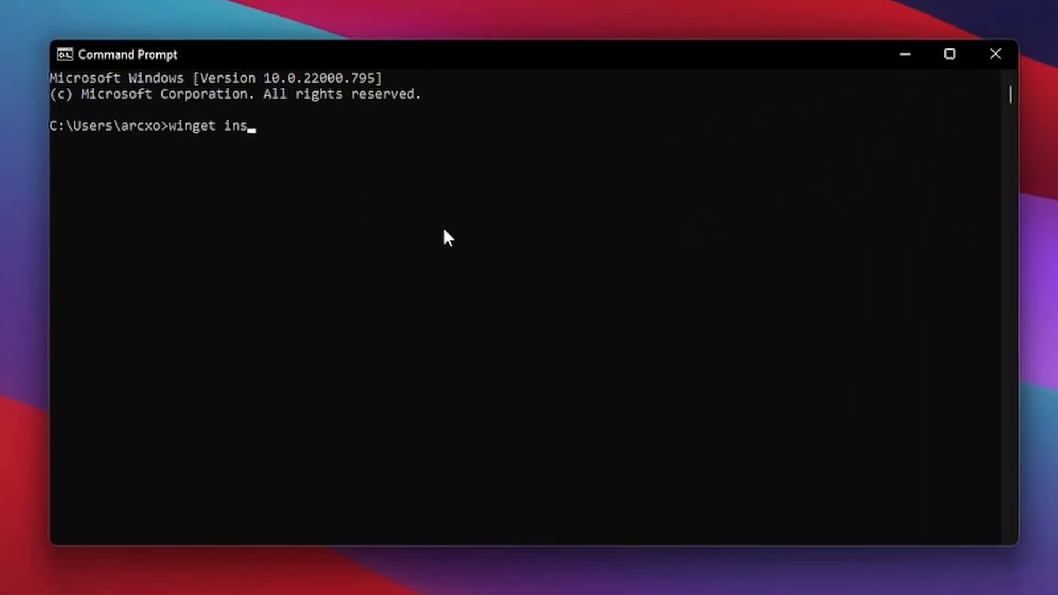
text(tall)
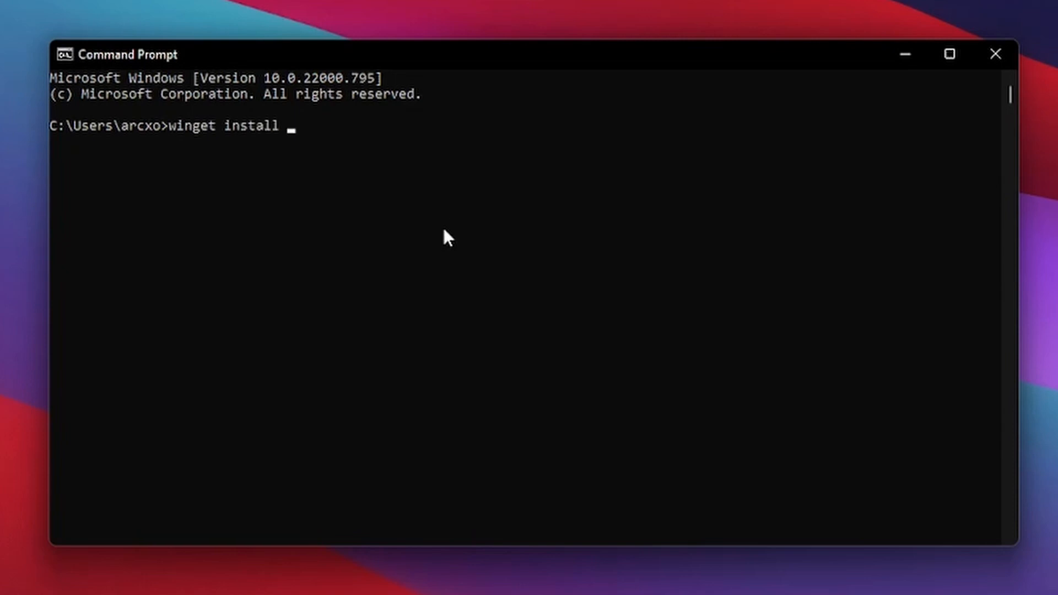
text(GNU)
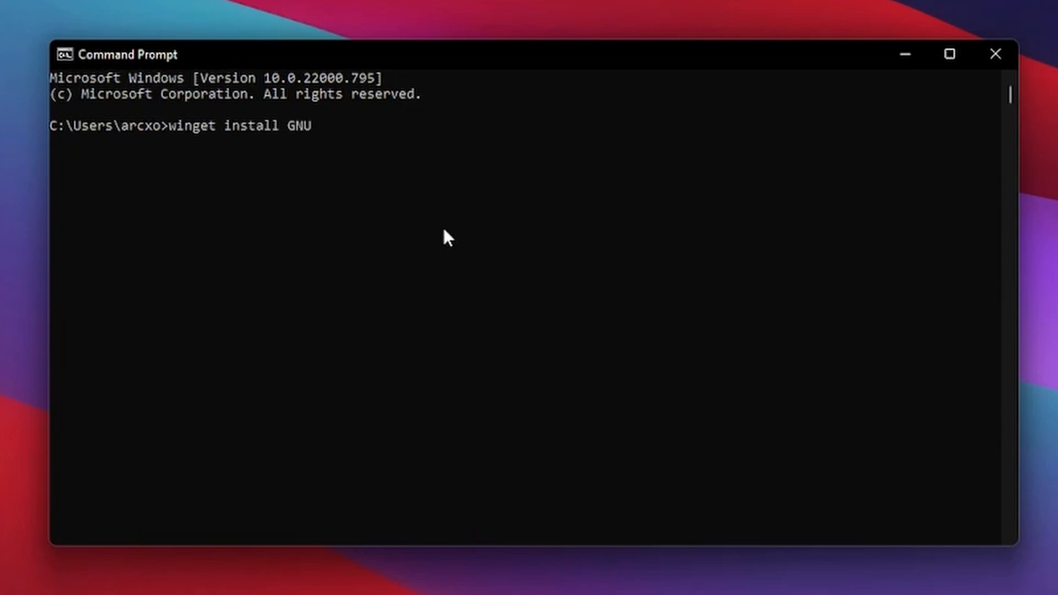
text(Win32)
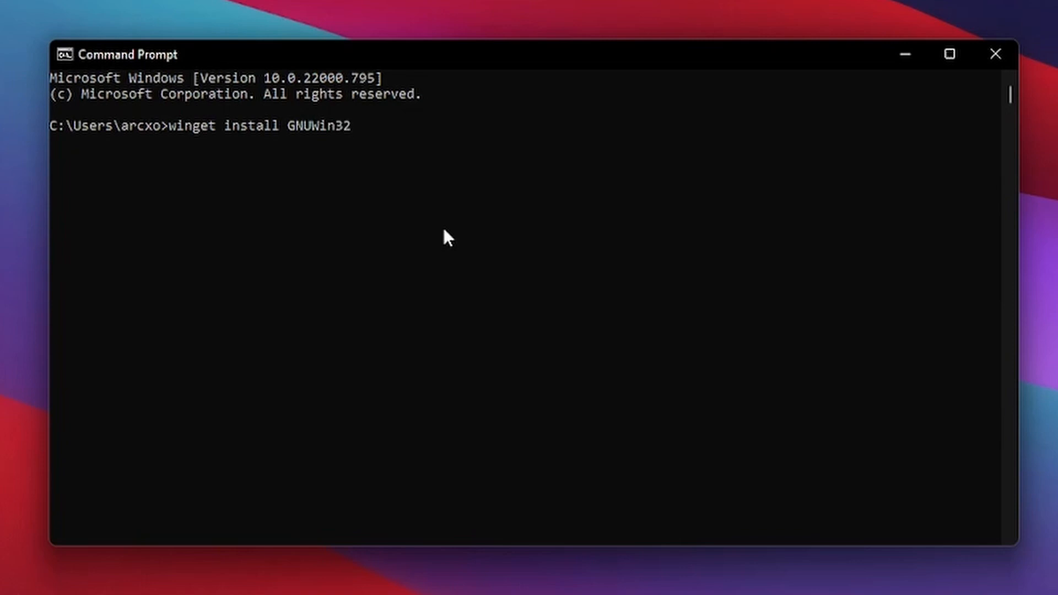
text(.make)
text(winget install p)
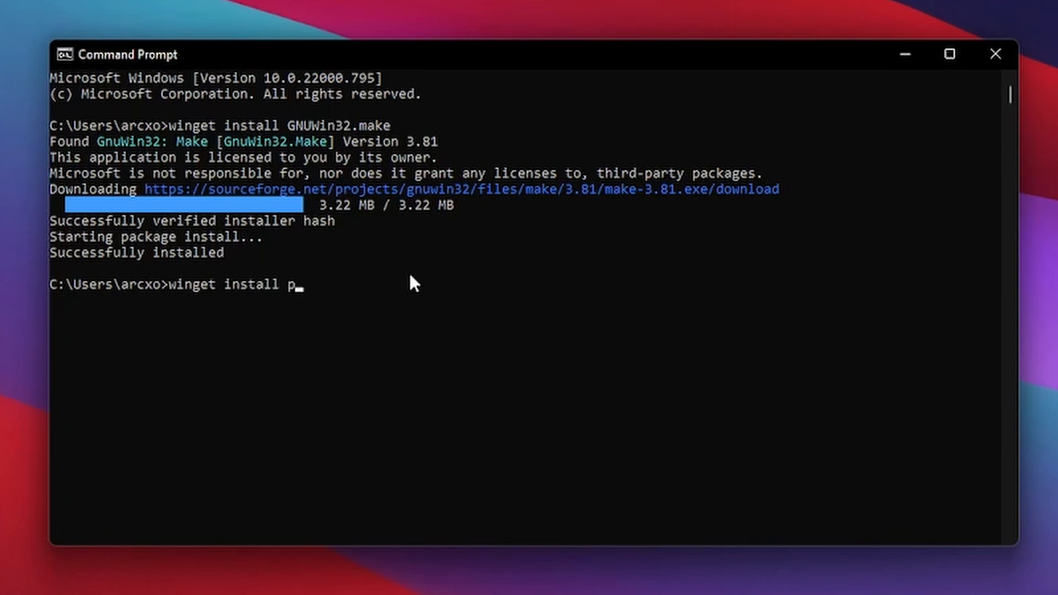
text(ython3)
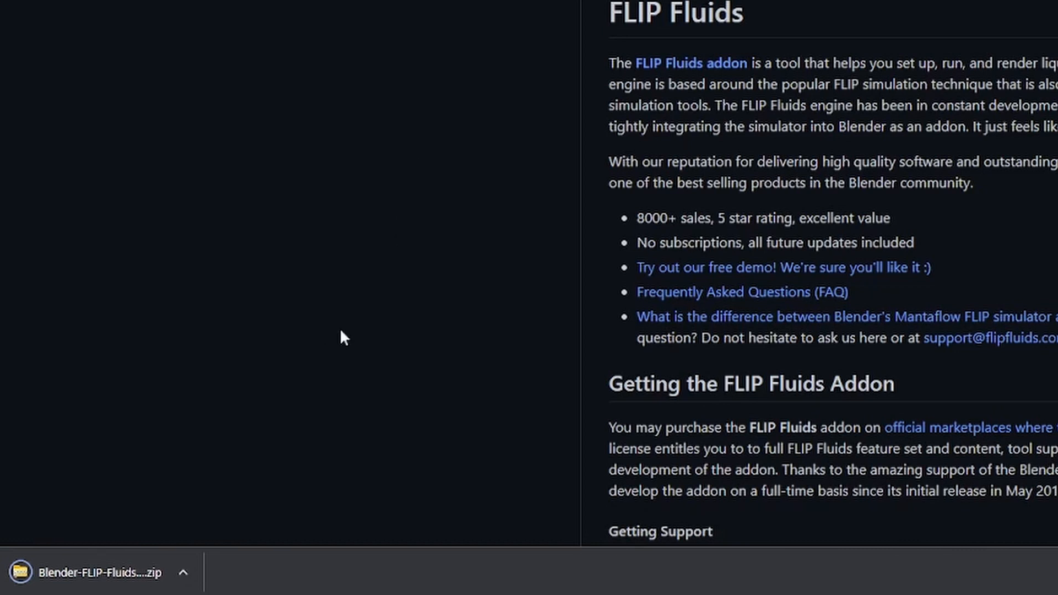
mouse_move(232, 490)
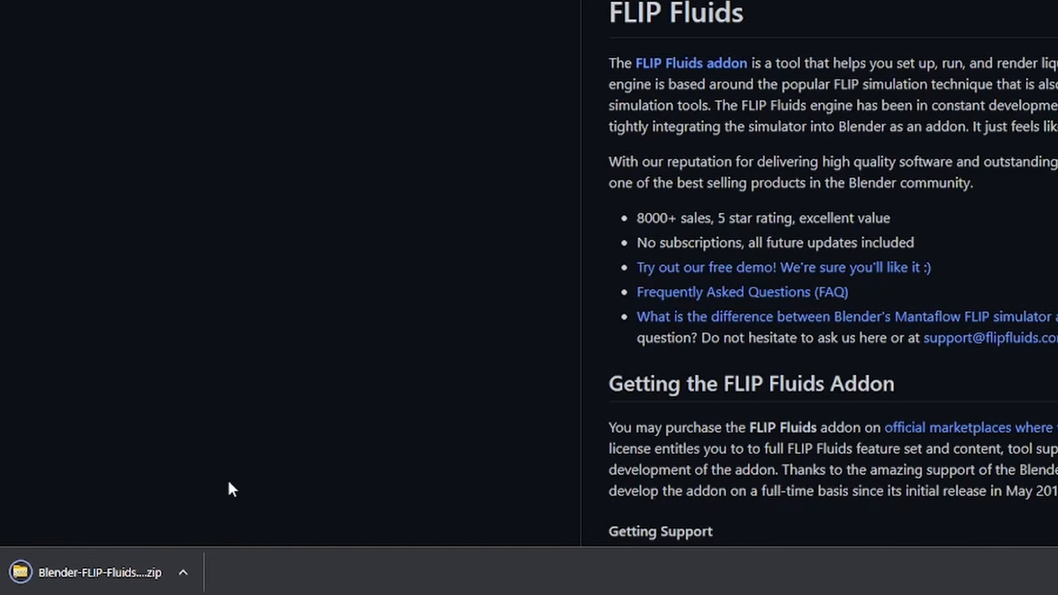
Step: Show the options menu for the downloaded Blender-FLIP-Fluids zip
click(183, 572)
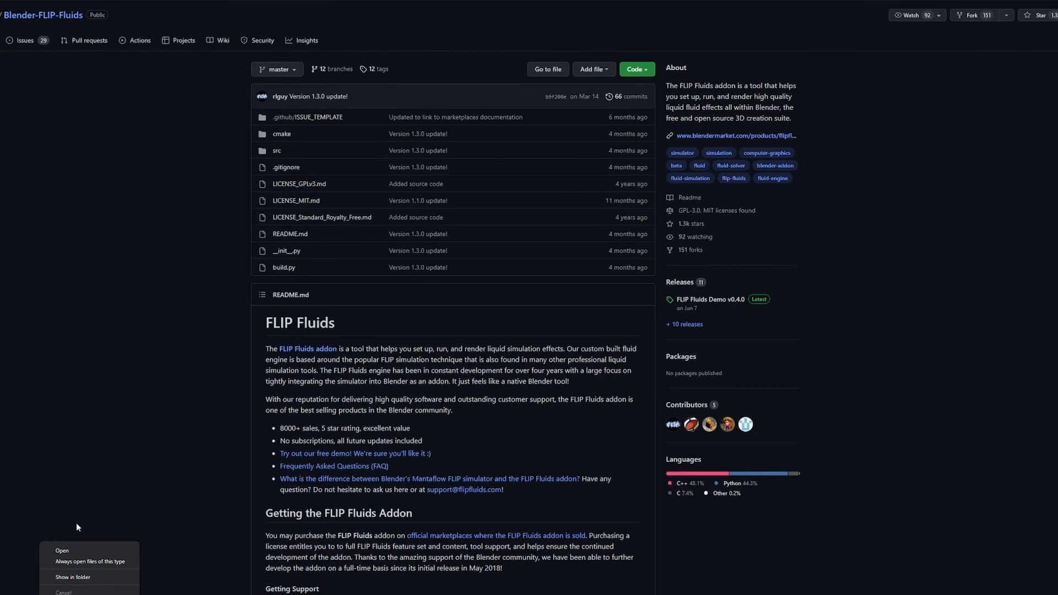
Step: Extract the repository zip into Downloads and open the inner Blender-FLIP-Fluids-master folder
click(62, 550)
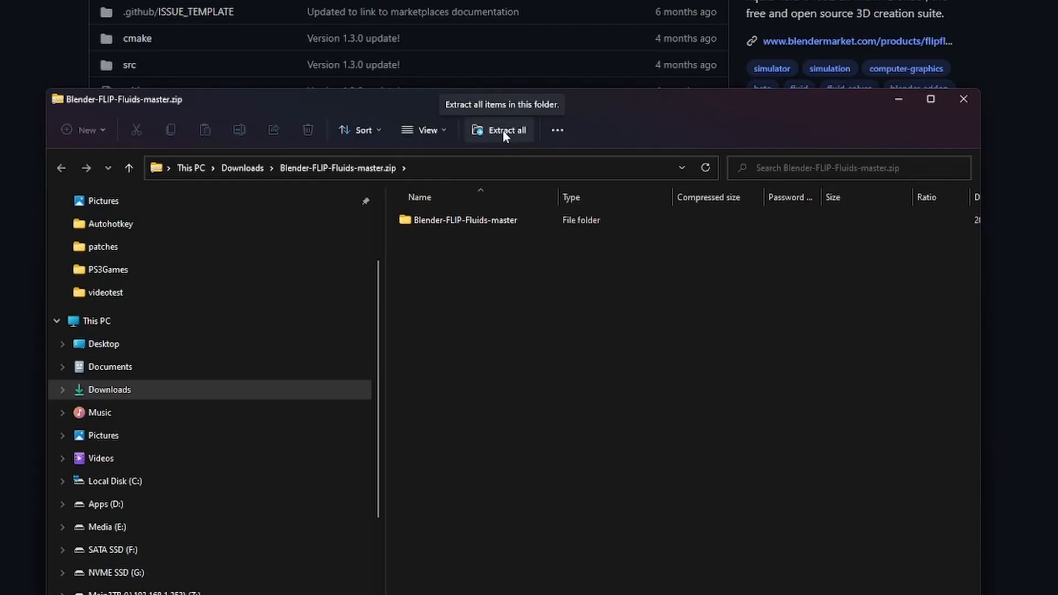
click(505, 130)
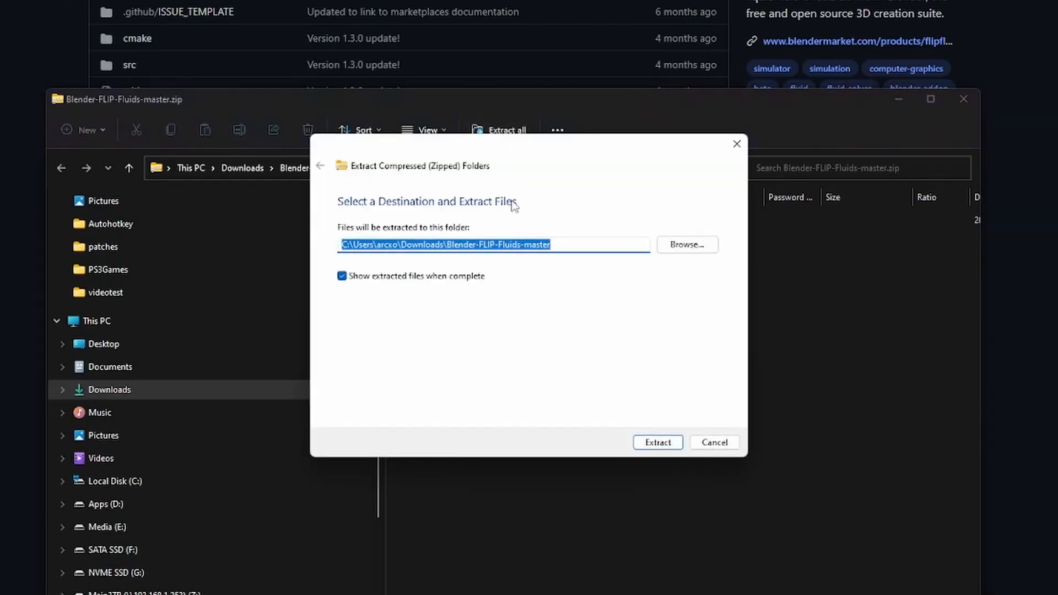
click(657, 443)
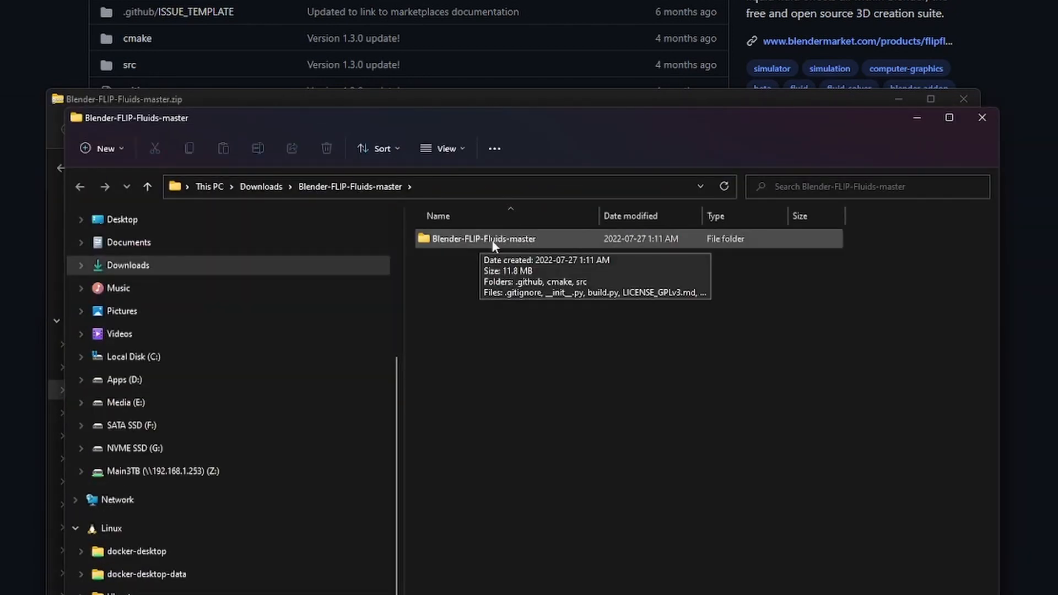
double_click(484, 239)
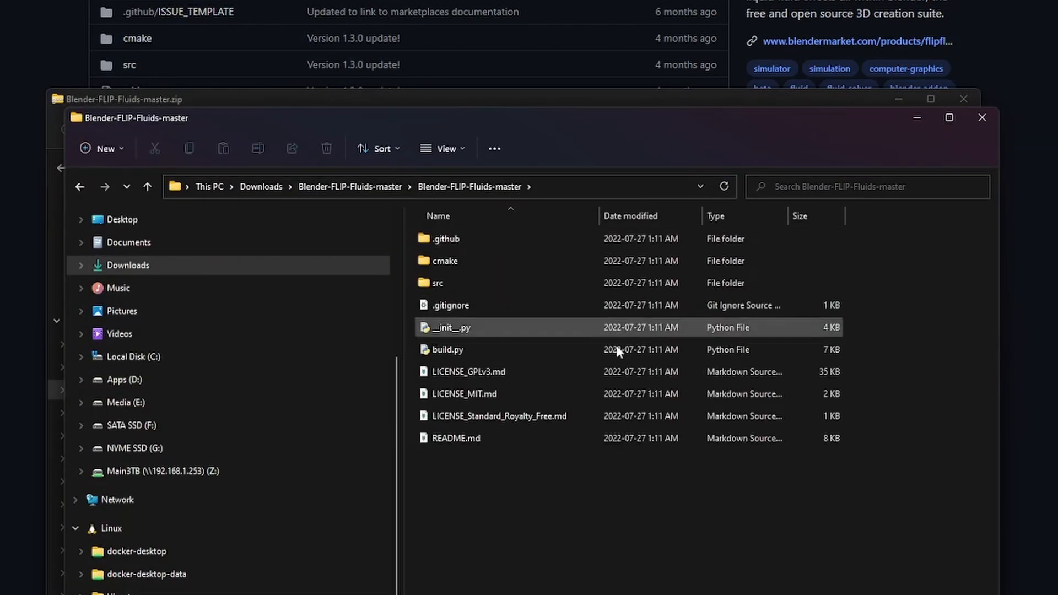
click(432, 187)
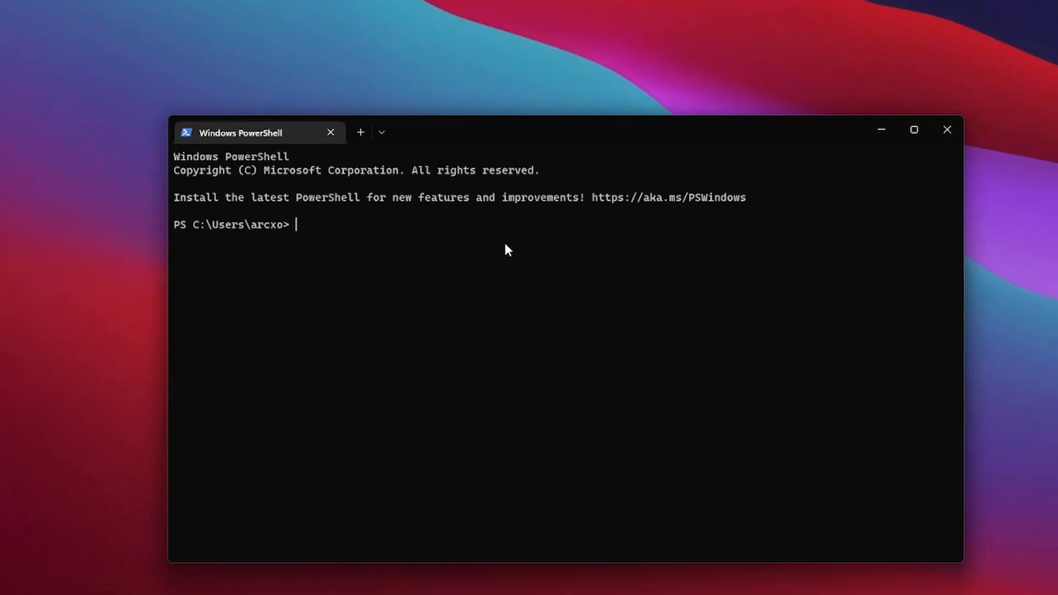
Step: cd into Downloads\Blender-FLIP-Fluids-master\Blender-FLIP-Fluids-master, list its files, and run python build.py
text(cd C:\Users\arcxo\Downloads\Blender-FLIP-Fluids-master\Blender-FLIP-Fluids-master)
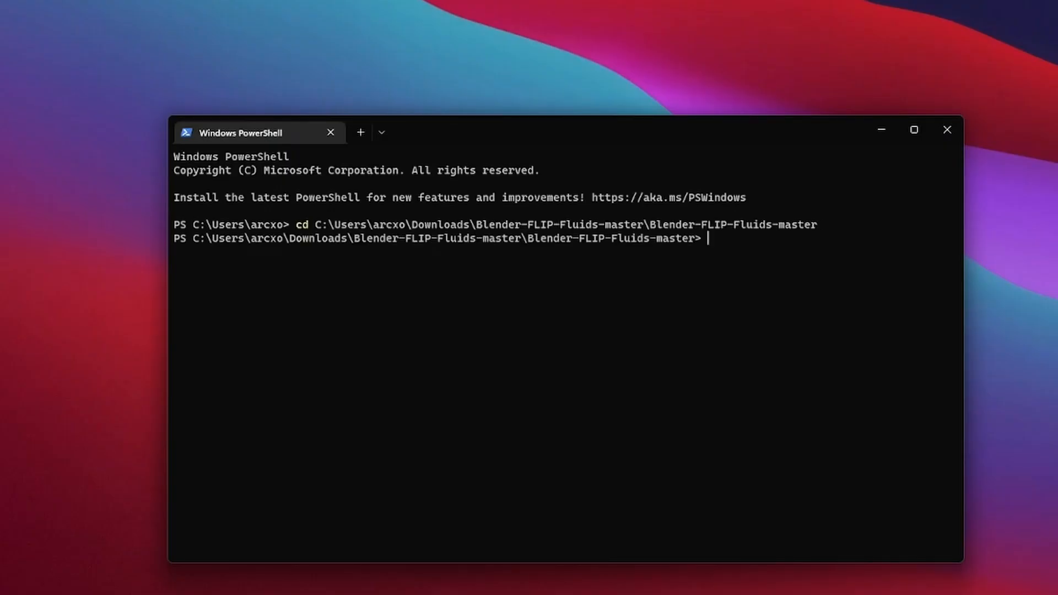
text(d)
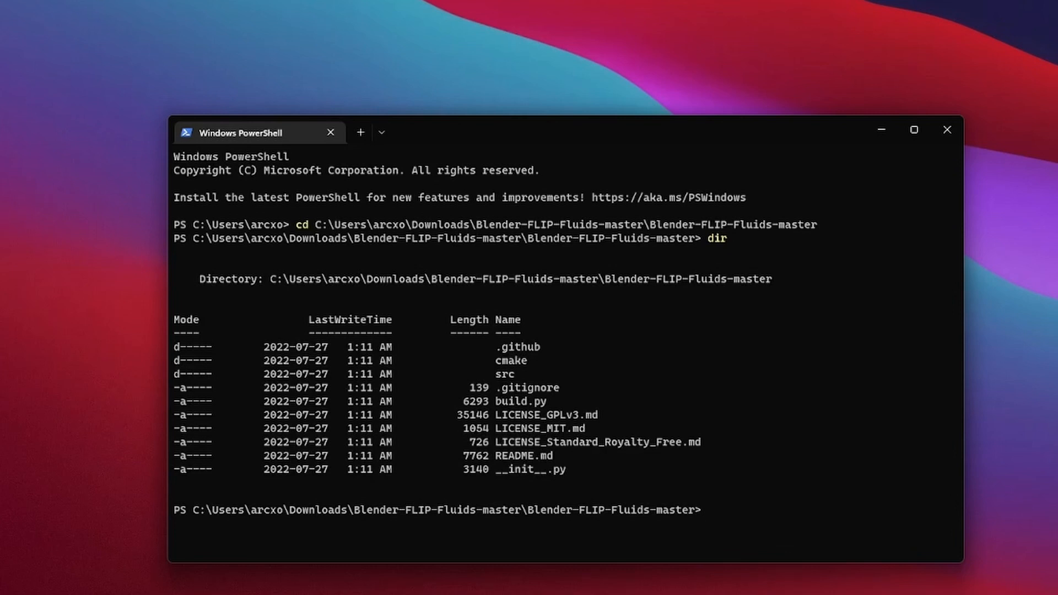
text(python)
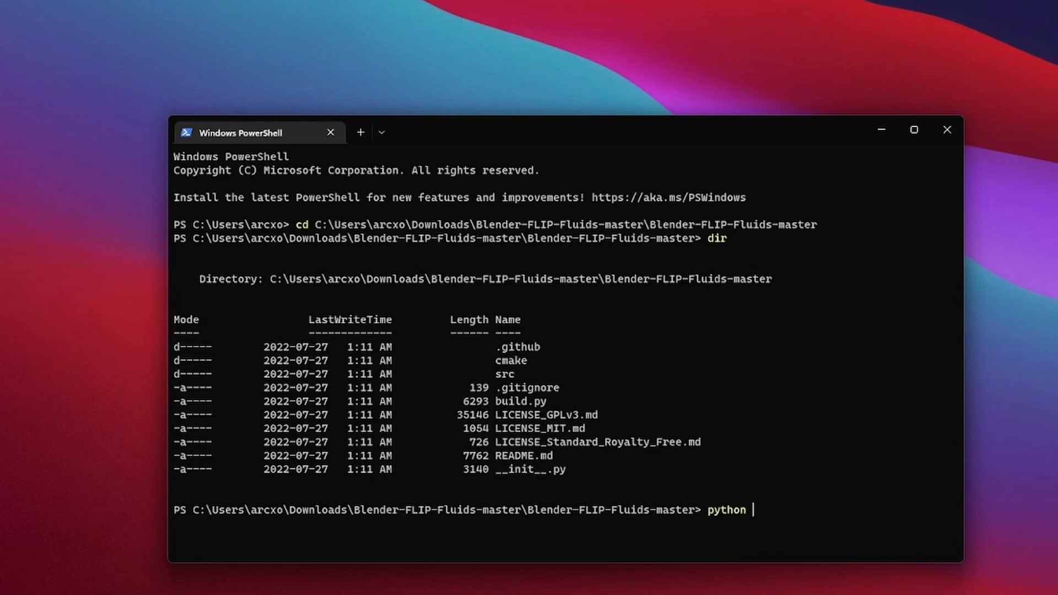
text(build.py)
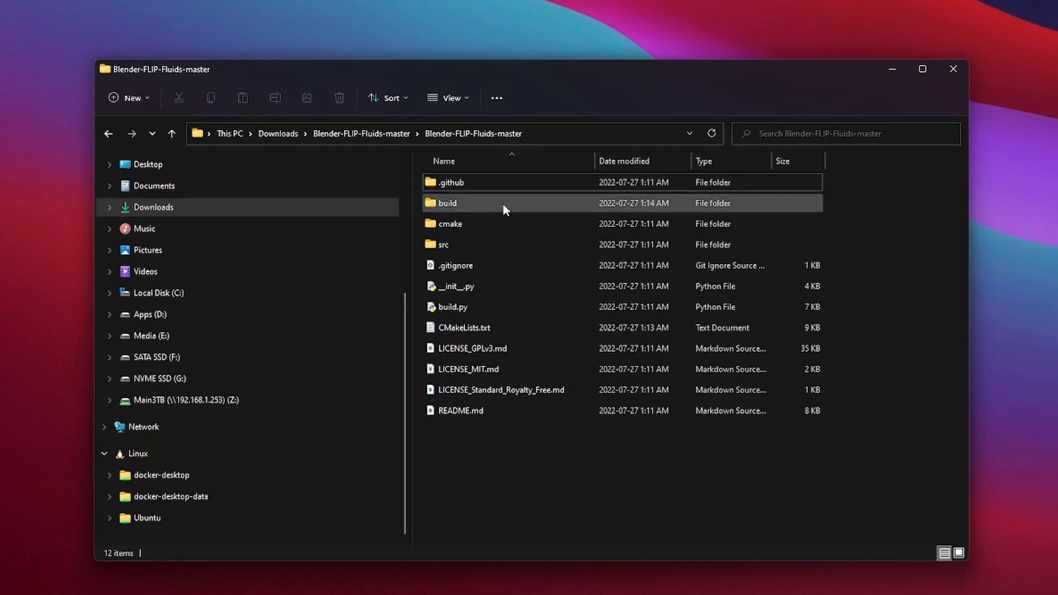
mouse_move(459, 207)
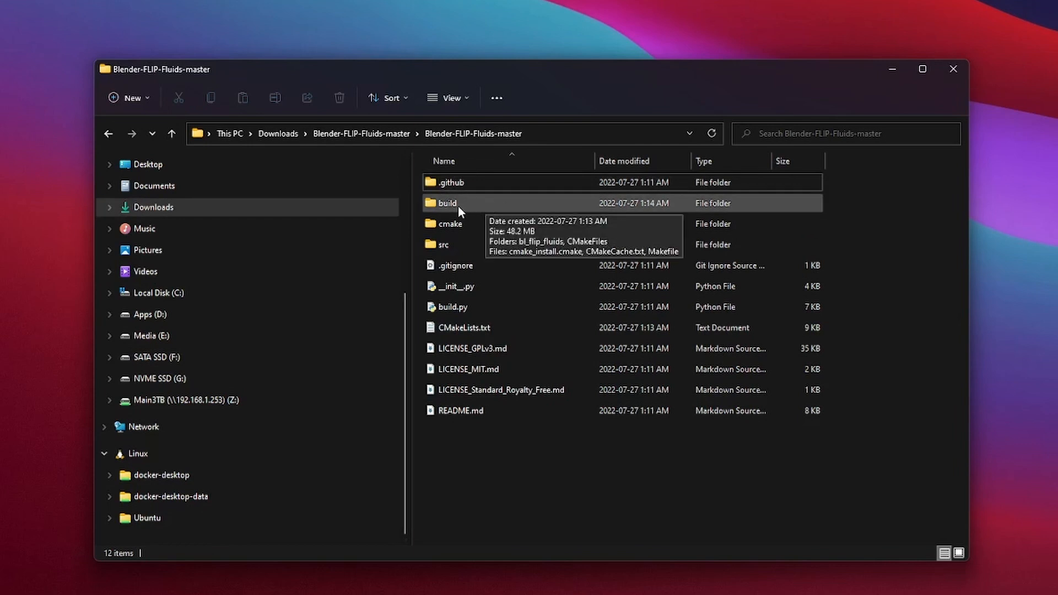
Step: Browse into build\bl_flip_fluids and inspect the flip_fluids_addon folder
double_click(448, 204)
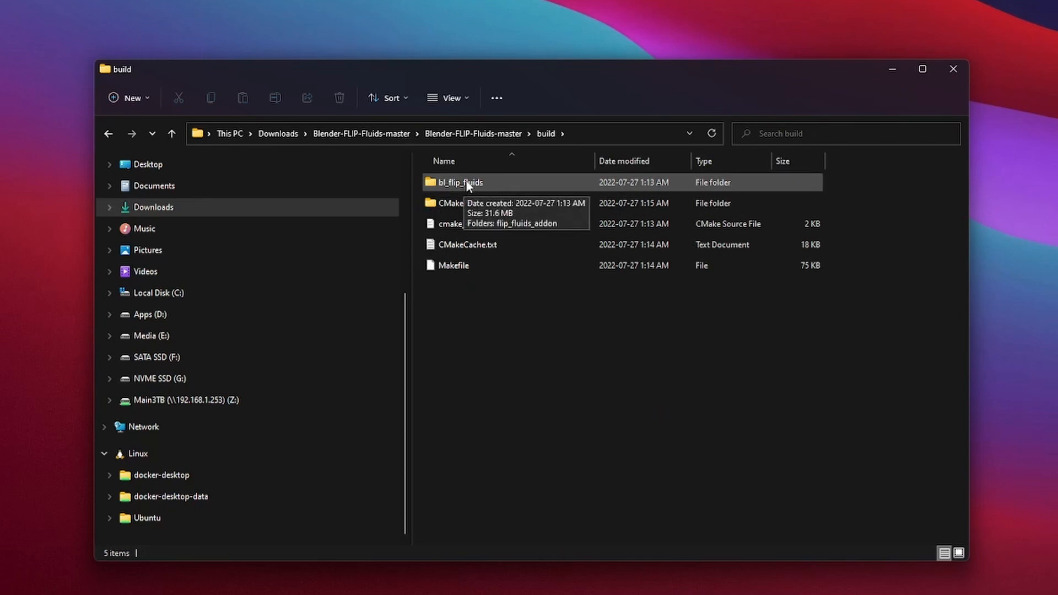
double_click(459, 183)
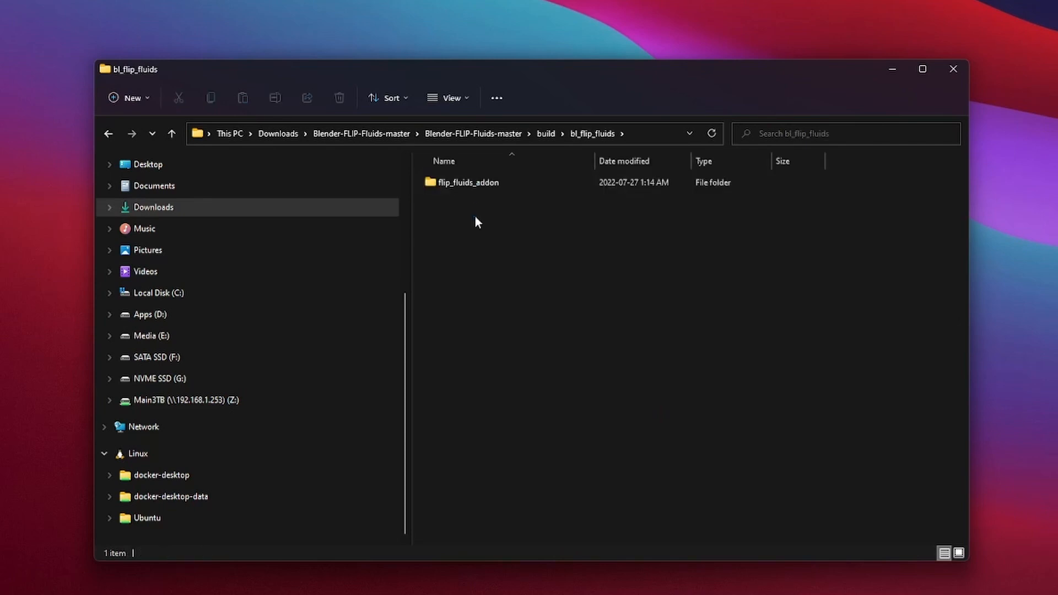
double_click(470, 182)
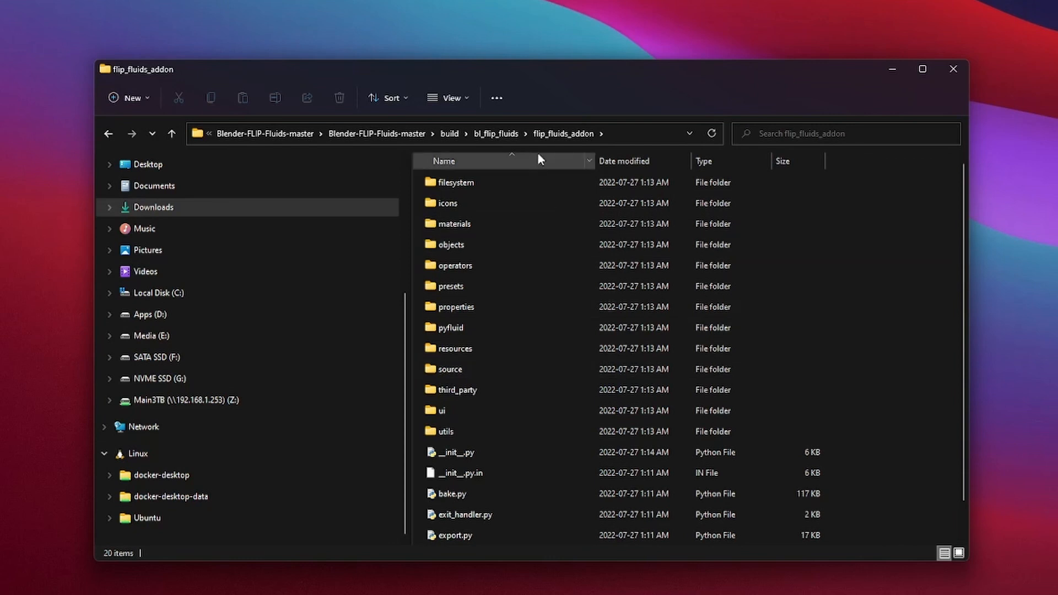
click(496, 133)
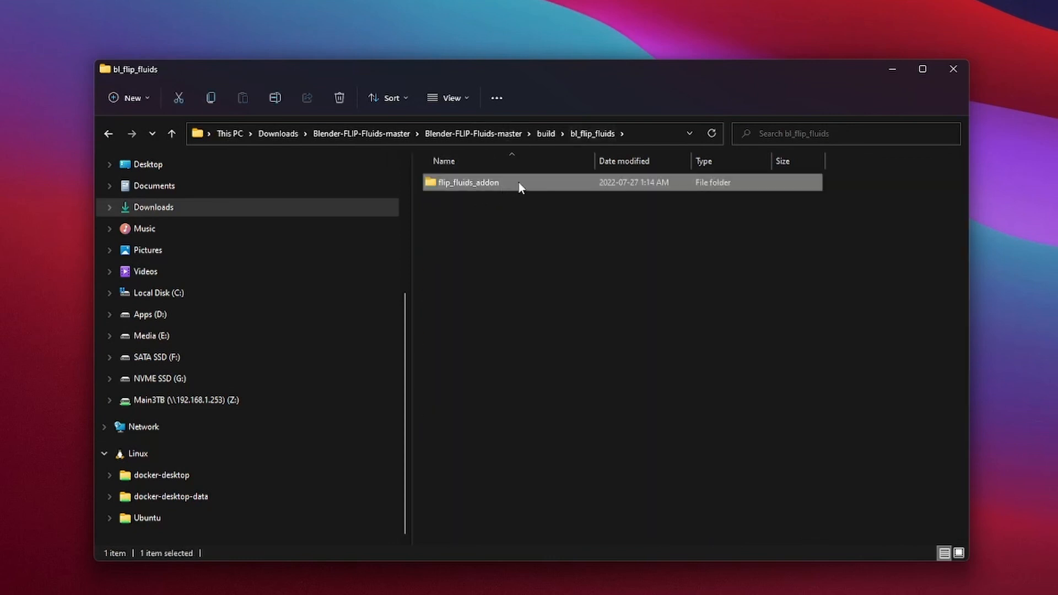
Step: Compress flip_fluids_addon into flip_fluids_addon.zip and drag the zip elsewhere
right_click(468, 183)
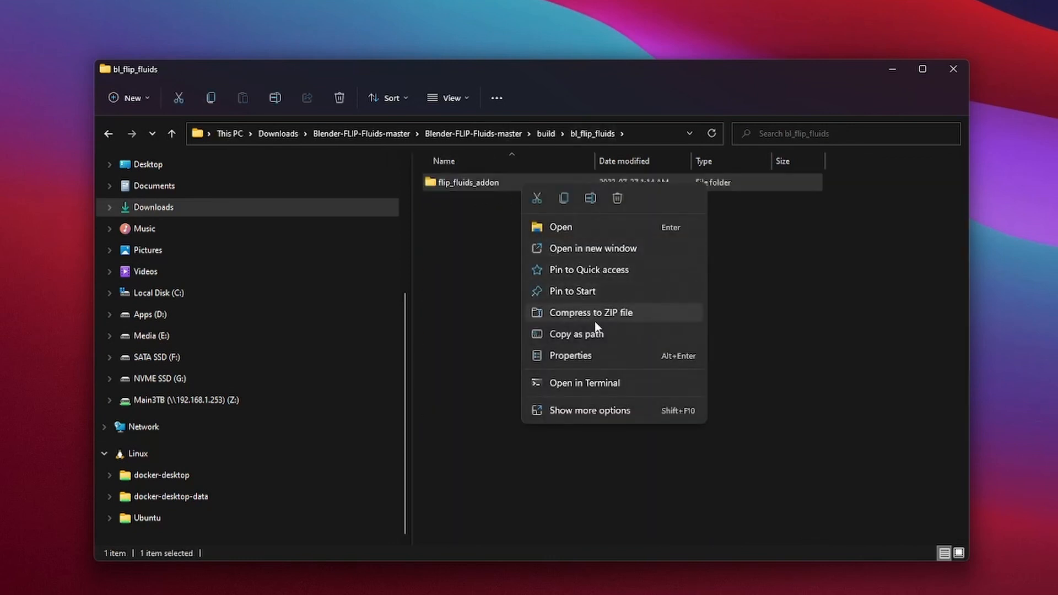
click(590, 312)
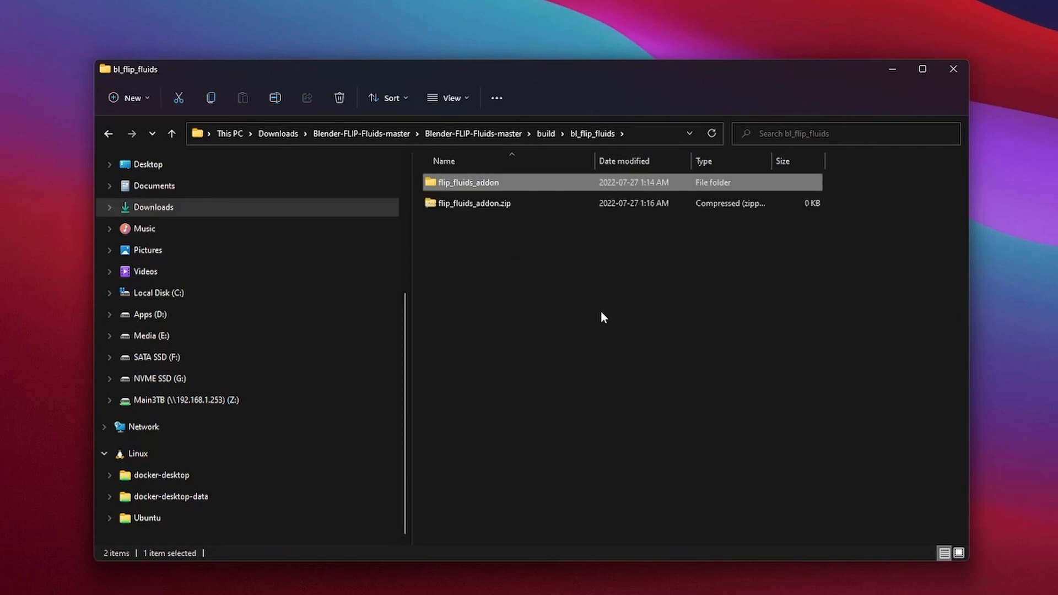
click(476, 204)
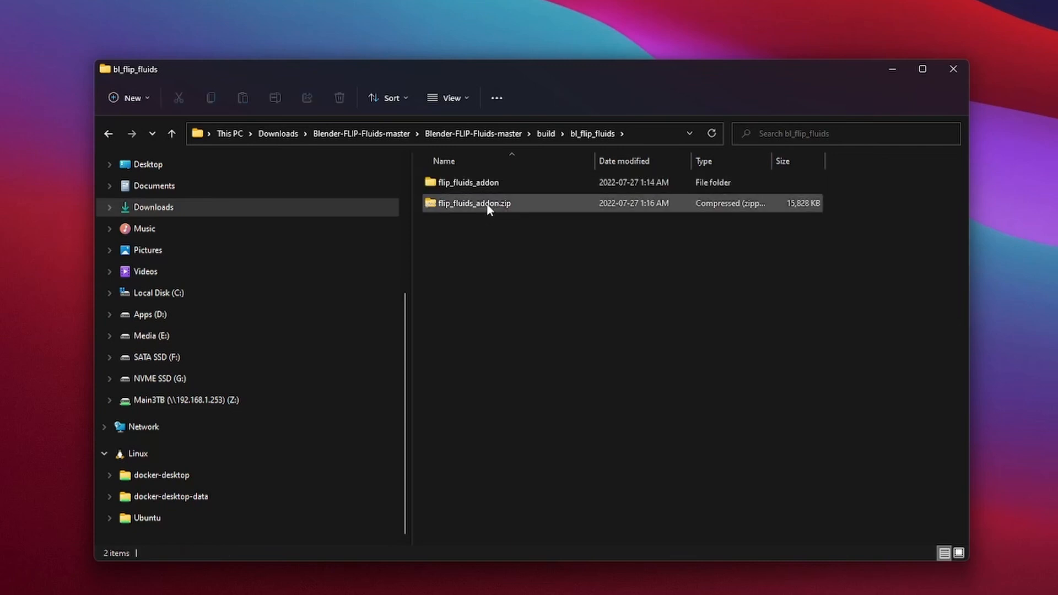
click(474, 203)
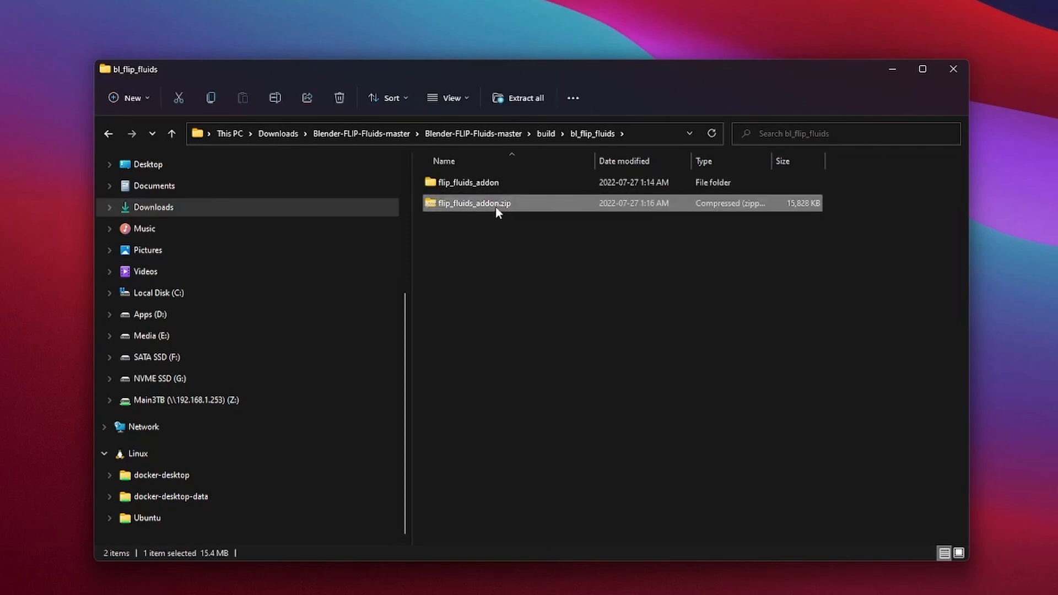
drag(496, 213, 526, 208)
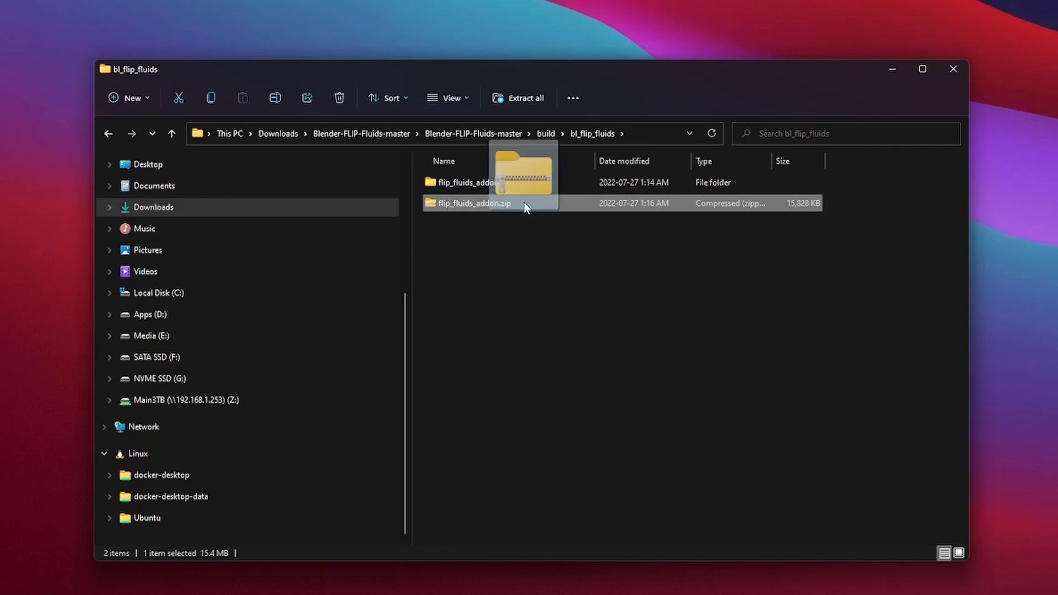